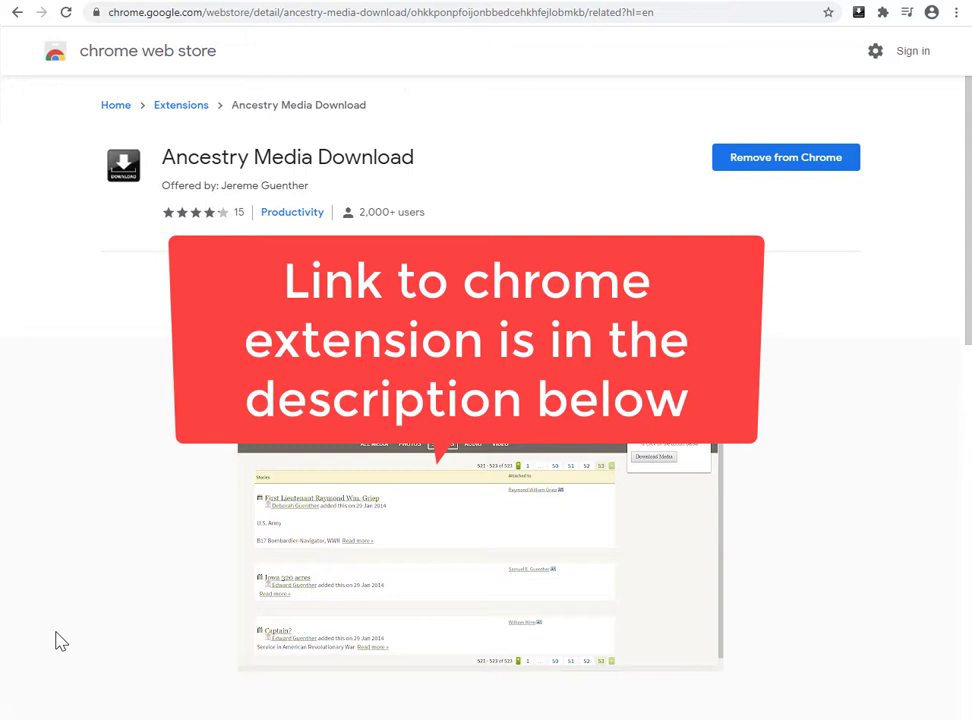
- Remove the installed Ancestry Media Download extension and add it again from the Web Store
{"action": "left_click", "coordinate": [785, 157]}
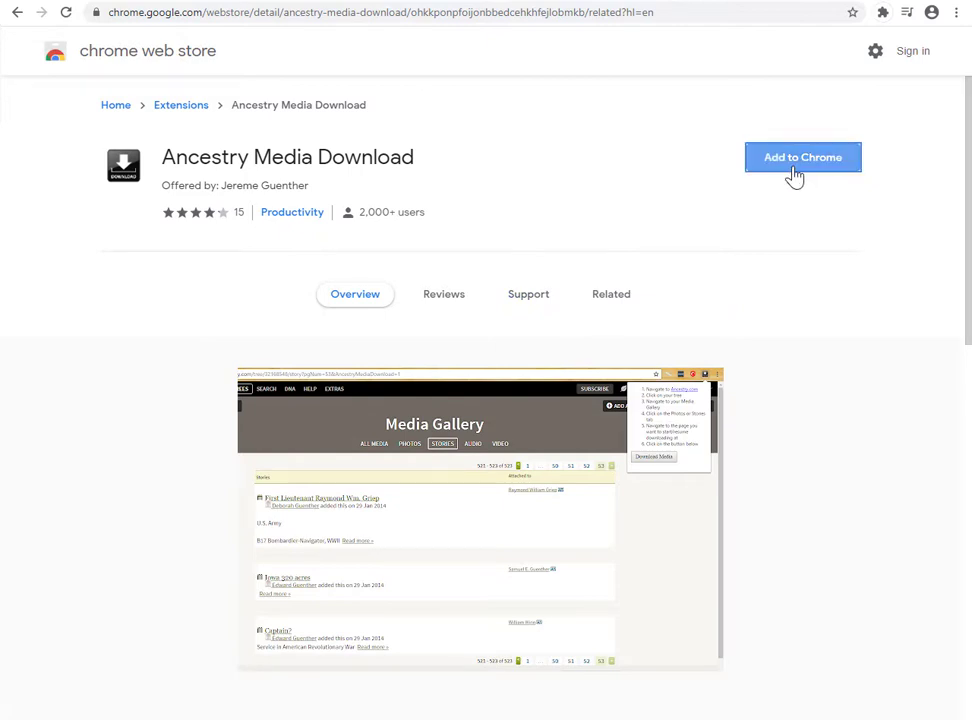
{"action": "left_click", "coordinate": [803, 157]}
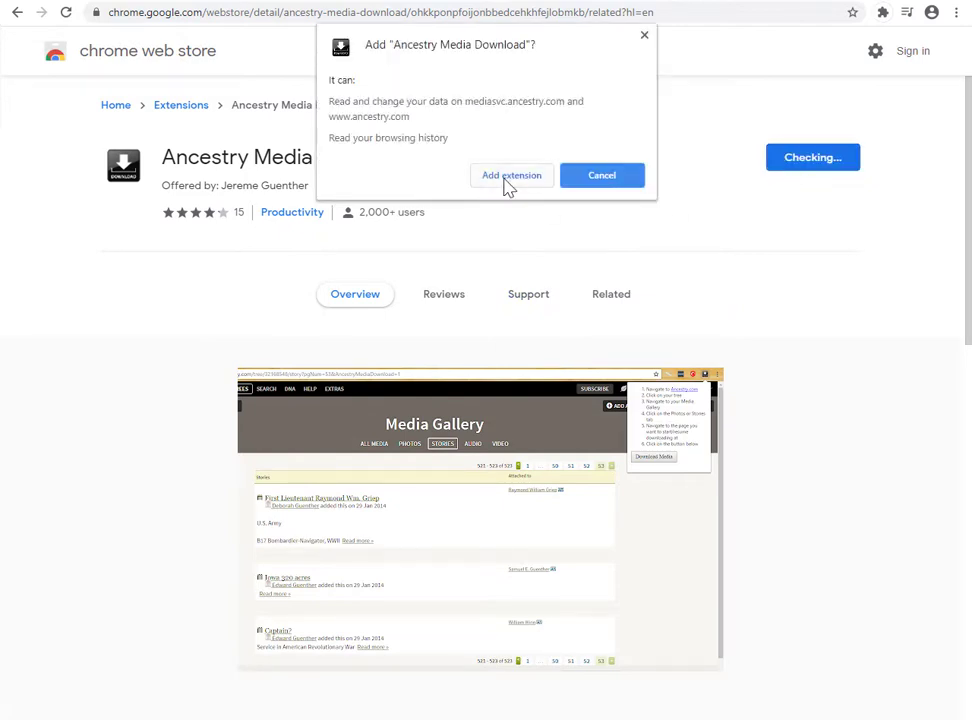
{"action": "left_click", "coordinate": [511, 175]}
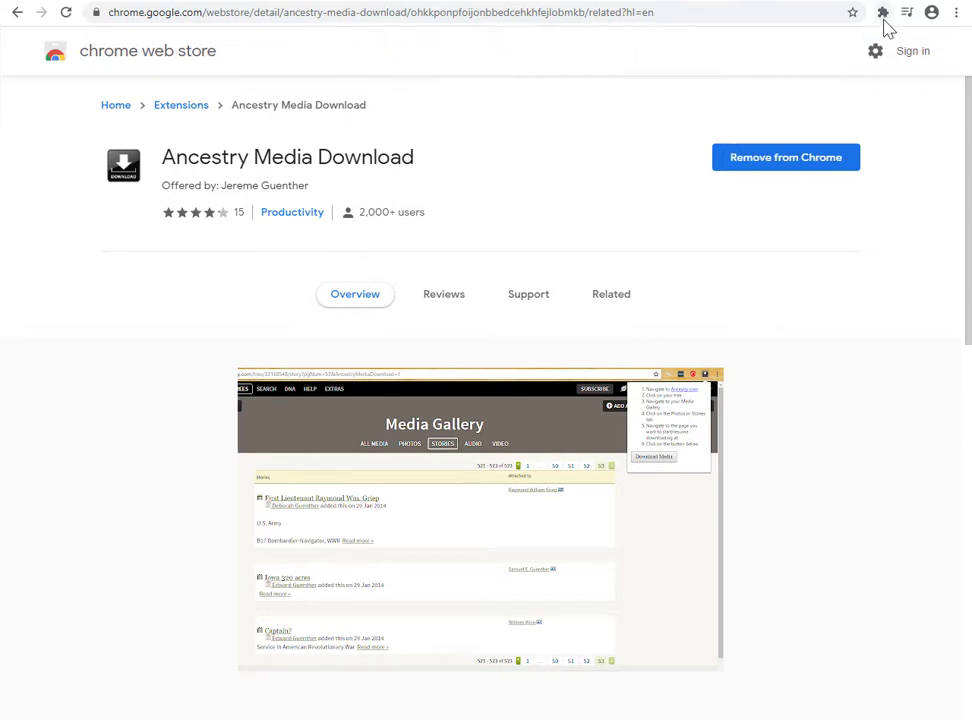
- Pin Ancestry Media Download to the Chrome toolbar from the Extensions menu
{"action": "left_click", "coordinate": [882, 12]}
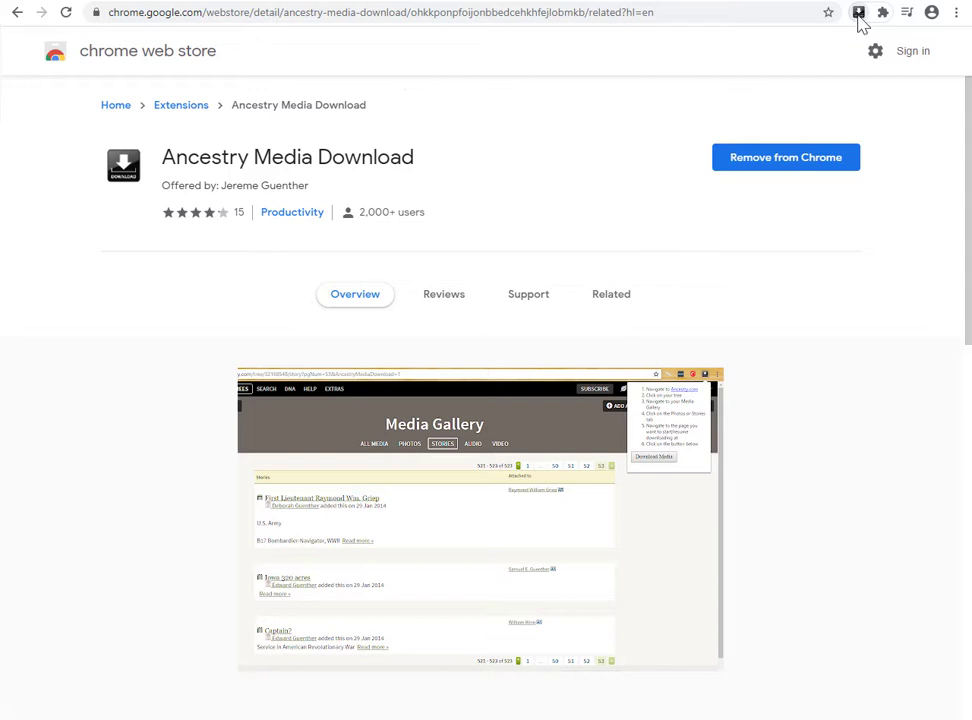
{"action": "scroll", "scroll_direction": "down", "scroll_amount": 3}
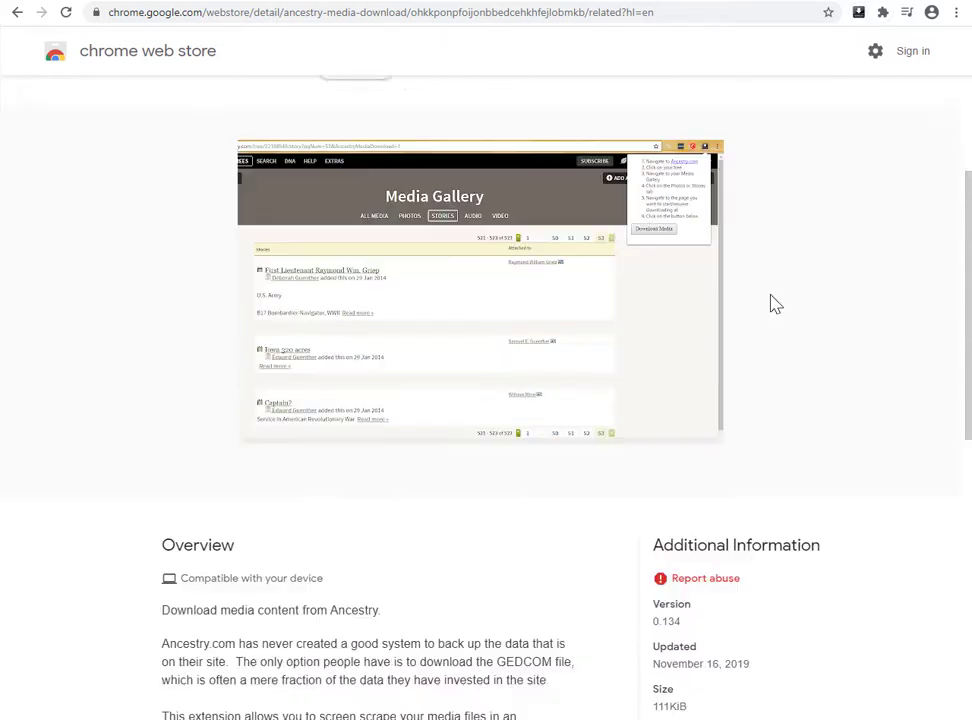
{"action": "scroll", "scroll_direction": "down", "scroll_amount": 3}
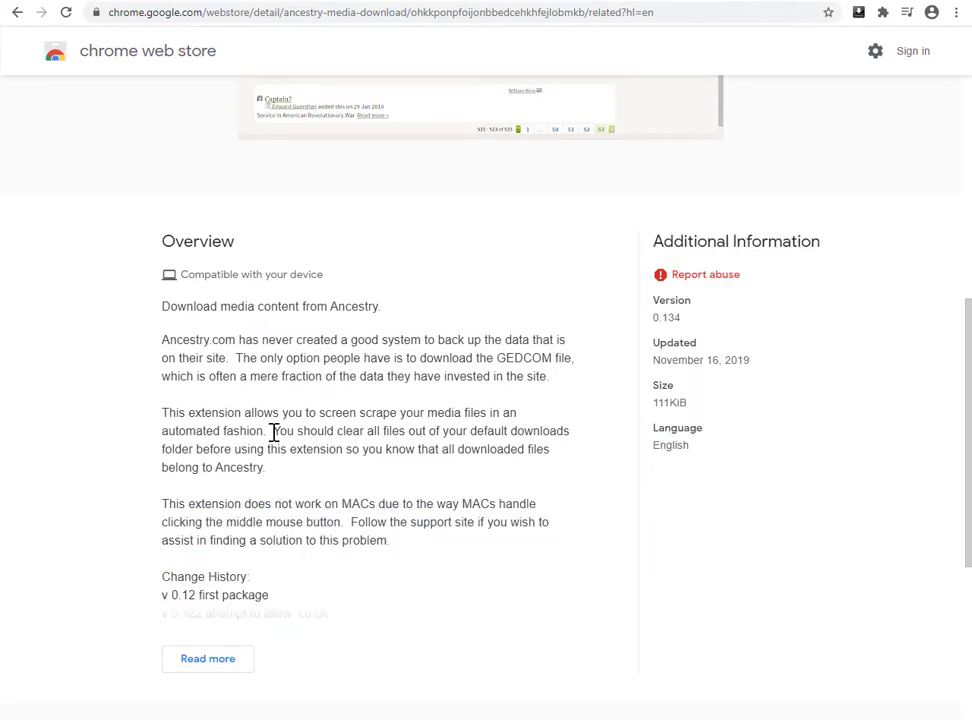
{"action": "left_click_drag", "start_coordinate": [275, 431], "coordinate": [570, 431]}
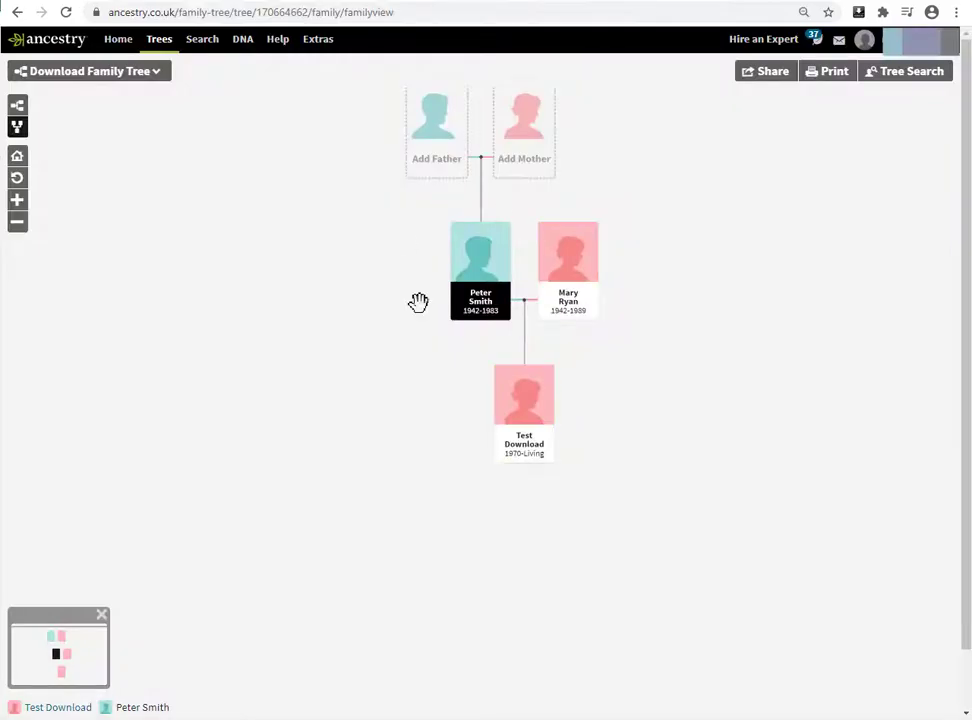
{"action": "mouse_move", "coordinate": [325, 222]}
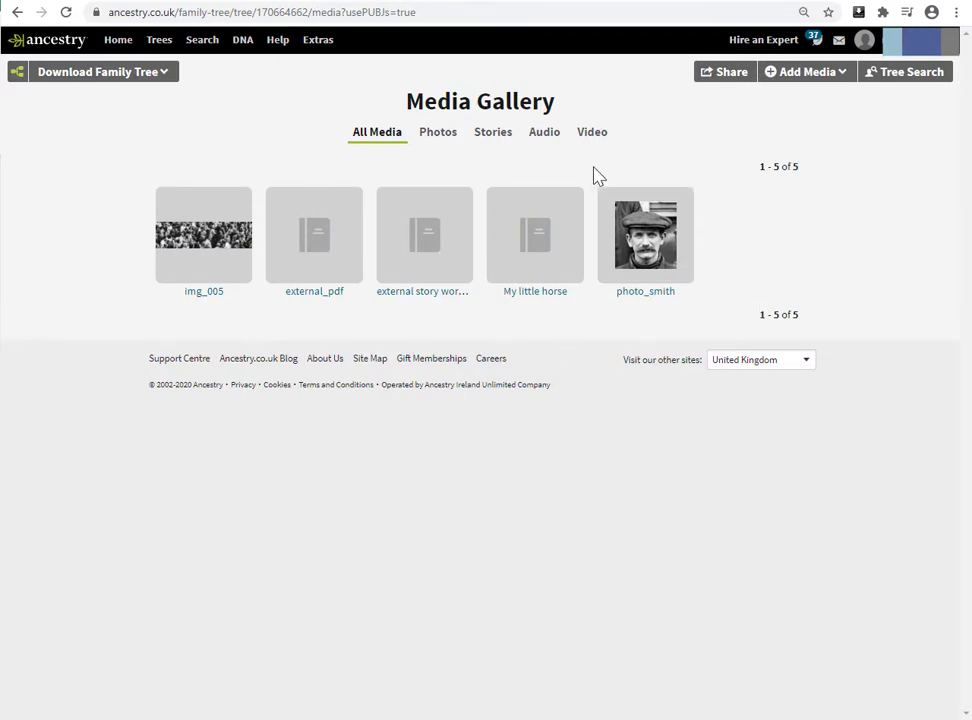
{"action": "mouse_move", "coordinate": [939, 158]}
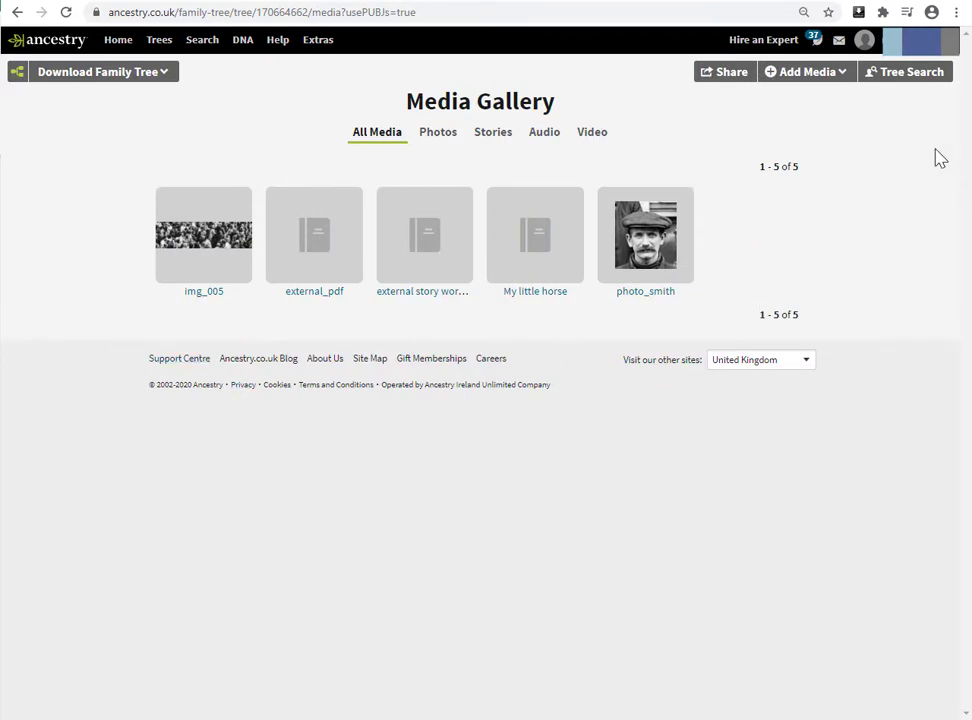
- Filter the Media Gallery to Photos and download img_005 and photo_smith with the extension
{"action": "left_click", "coordinate": [858, 12]}
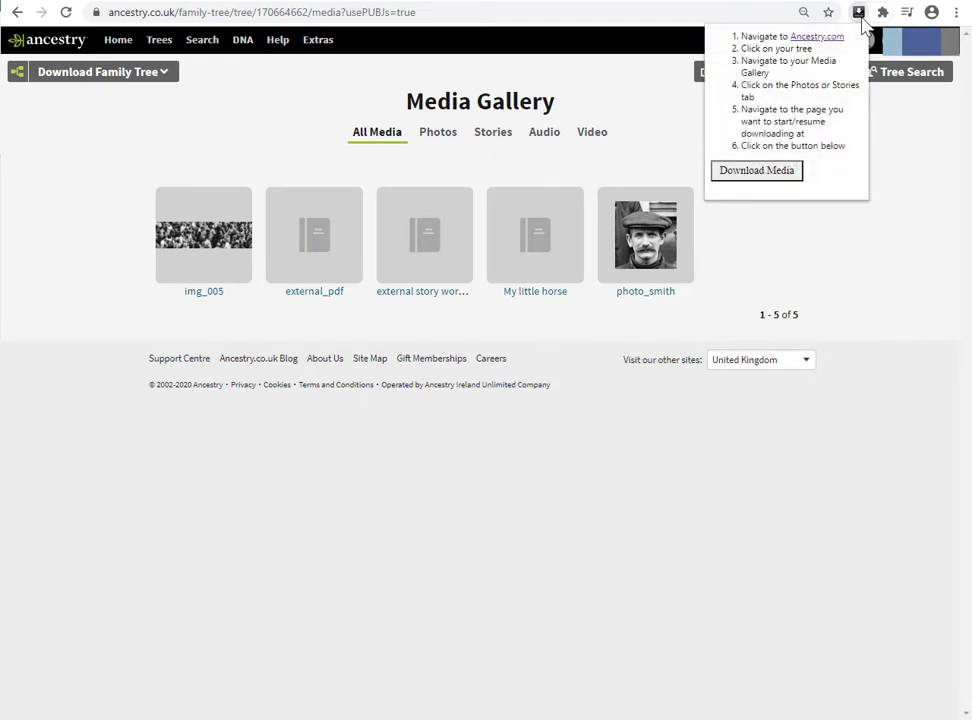
{"action": "mouse_move", "coordinate": [765, 105]}
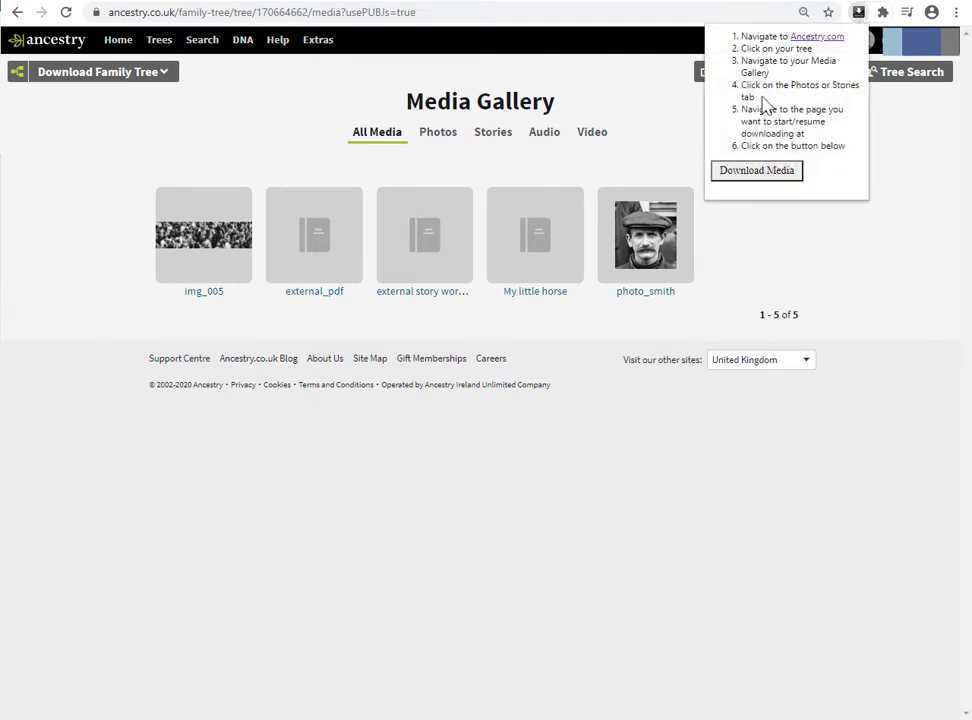
{"action": "mouse_move", "coordinate": [775, 80]}
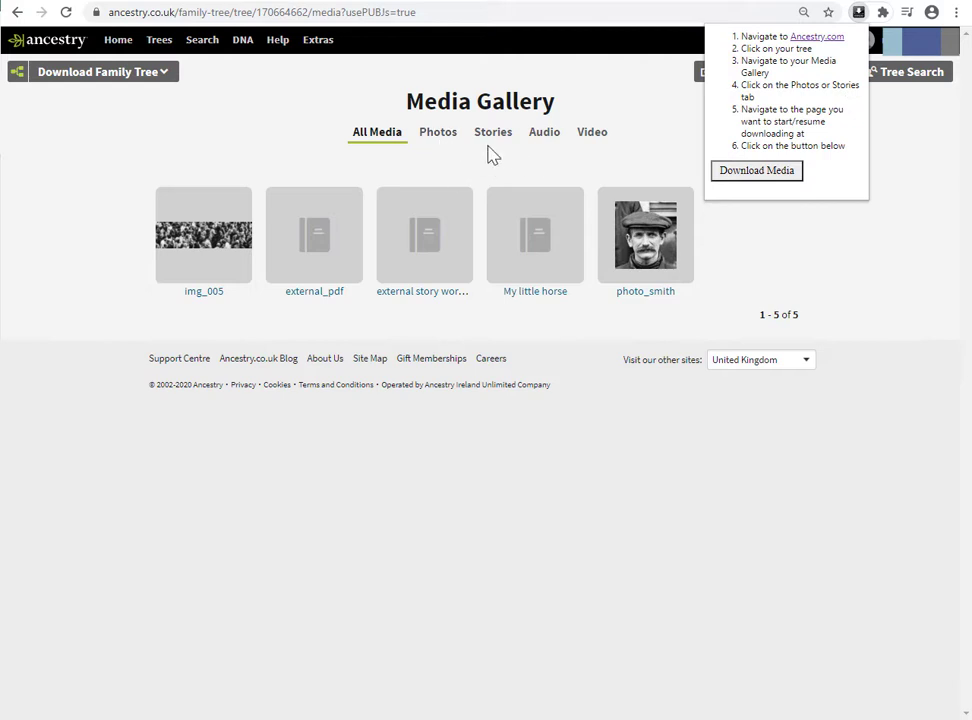
{"action": "mouse_move", "coordinate": [449, 155]}
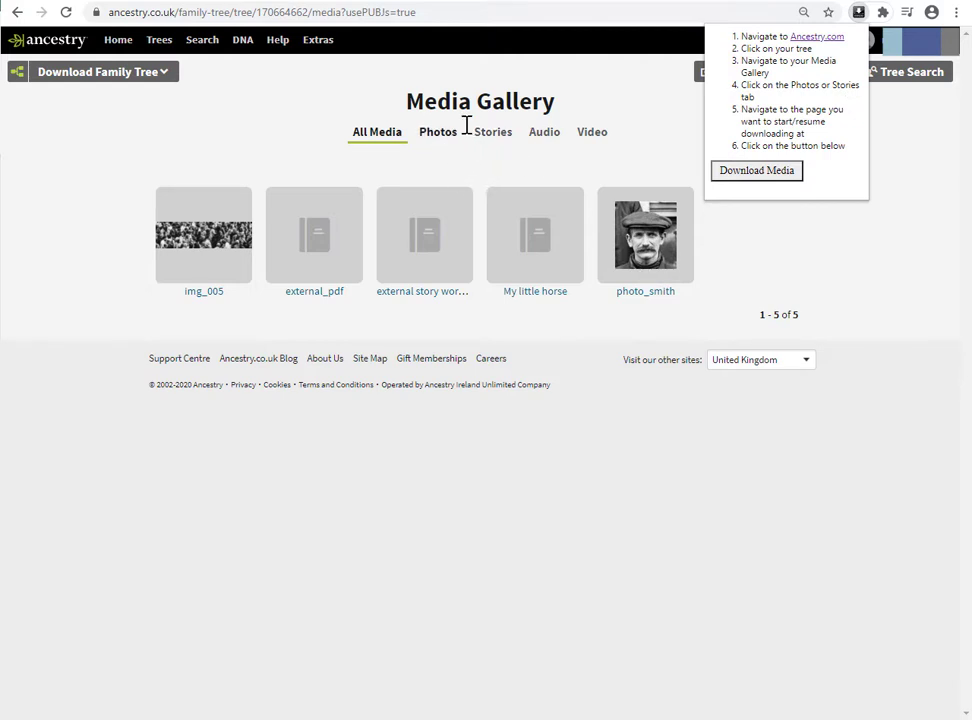
{"action": "mouse_move", "coordinate": [492, 140]}
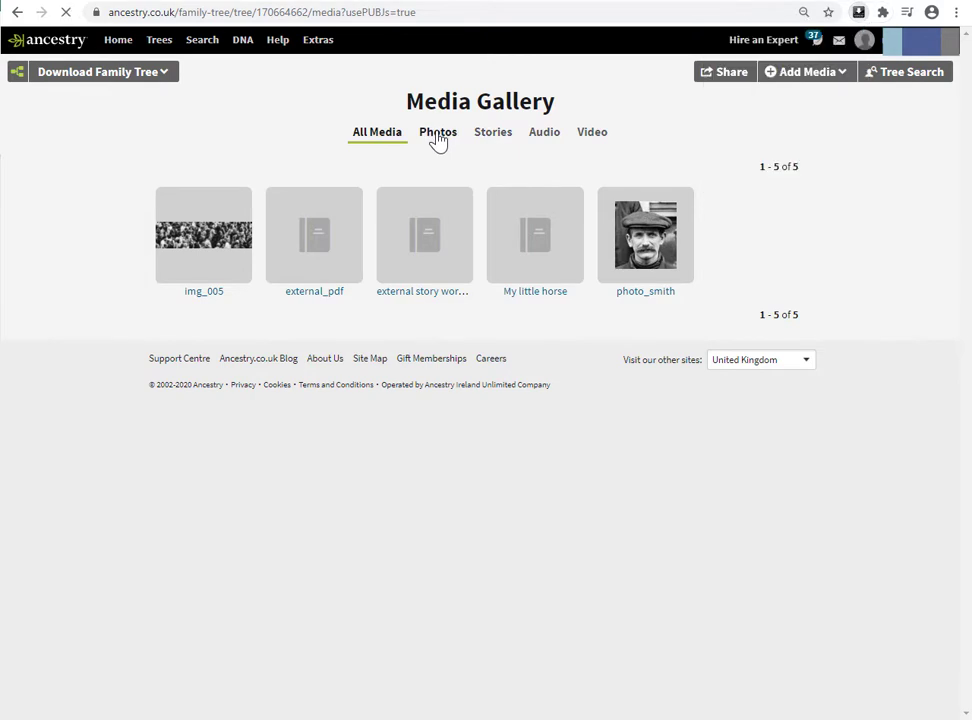
{"action": "left_click", "coordinate": [438, 131]}
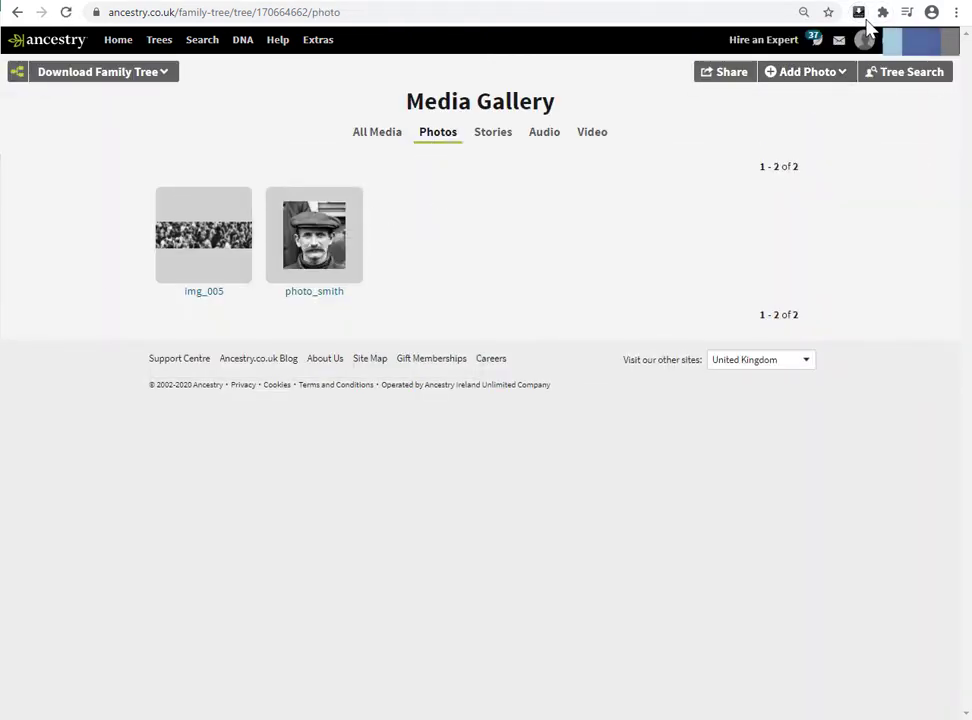
{"action": "left_click", "coordinate": [858, 12]}
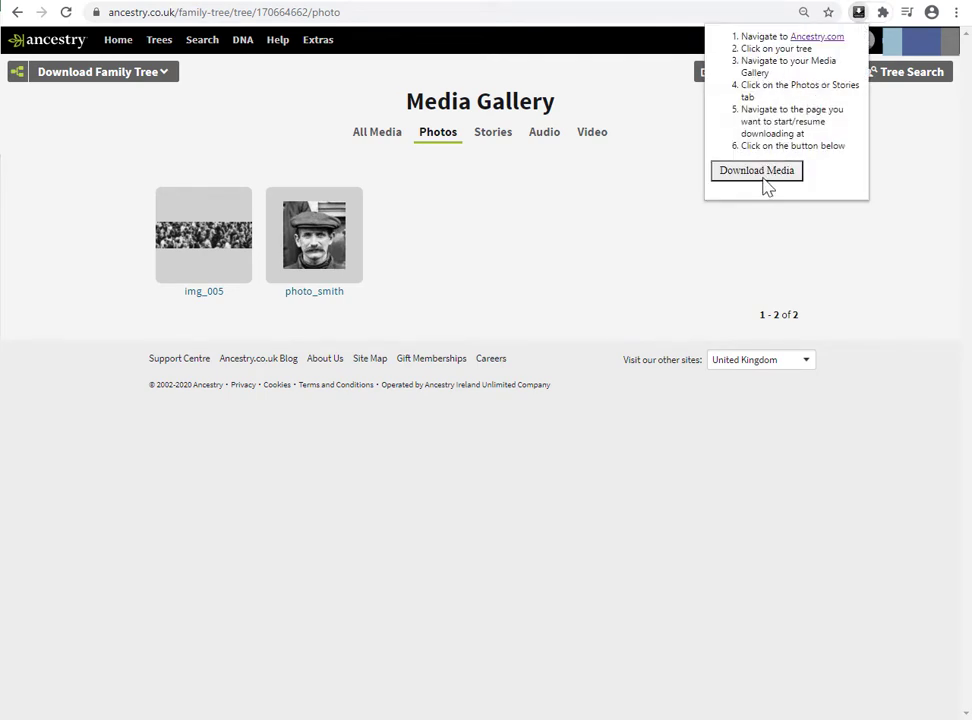
{"action": "mouse_move", "coordinate": [762, 185]}
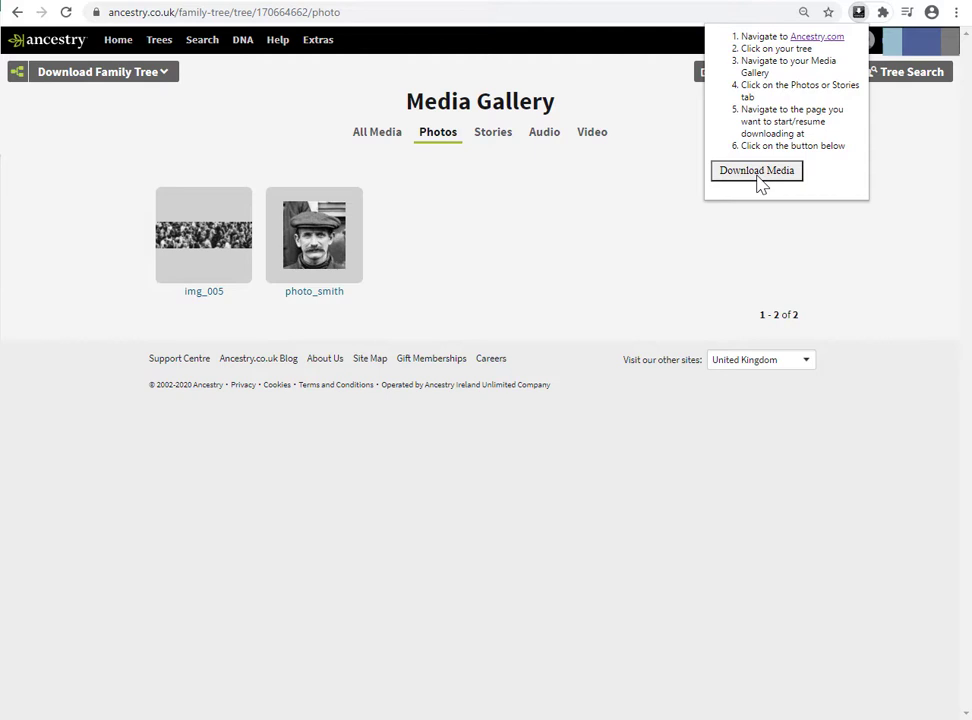
{"action": "left_click", "coordinate": [756, 170]}
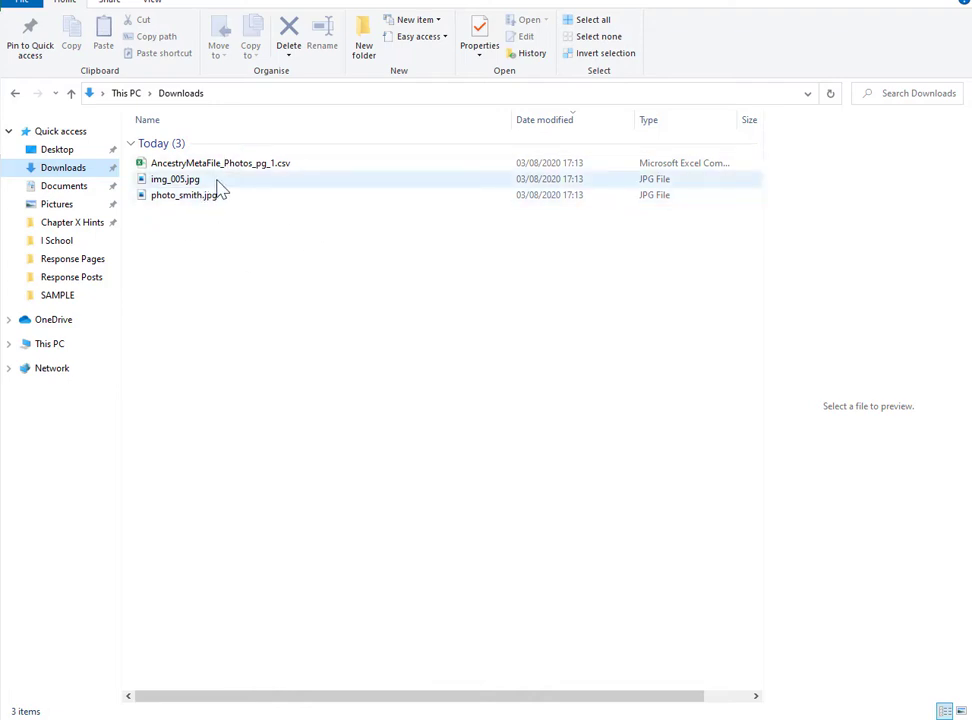
- Preview photo_smith, img_005 and AncestryMetaFile_Photos_pg_1.csv in the Downloads Preview pane
{"action": "left_click", "coordinate": [184, 195]}
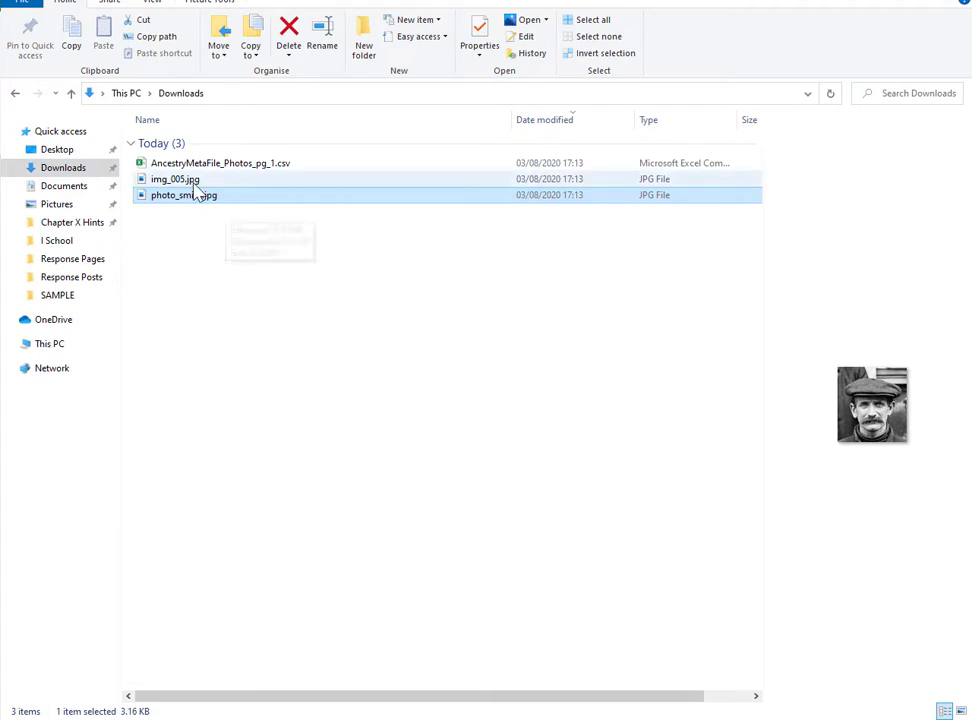
{"action": "left_click", "coordinate": [175, 178]}
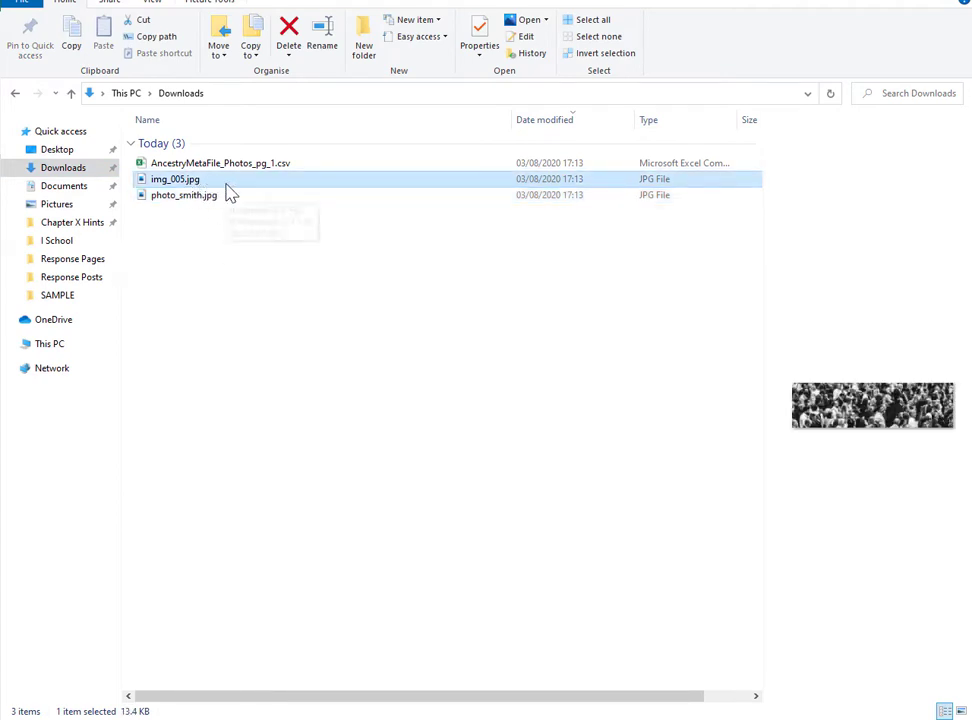
{"action": "left_click", "coordinate": [220, 162]}
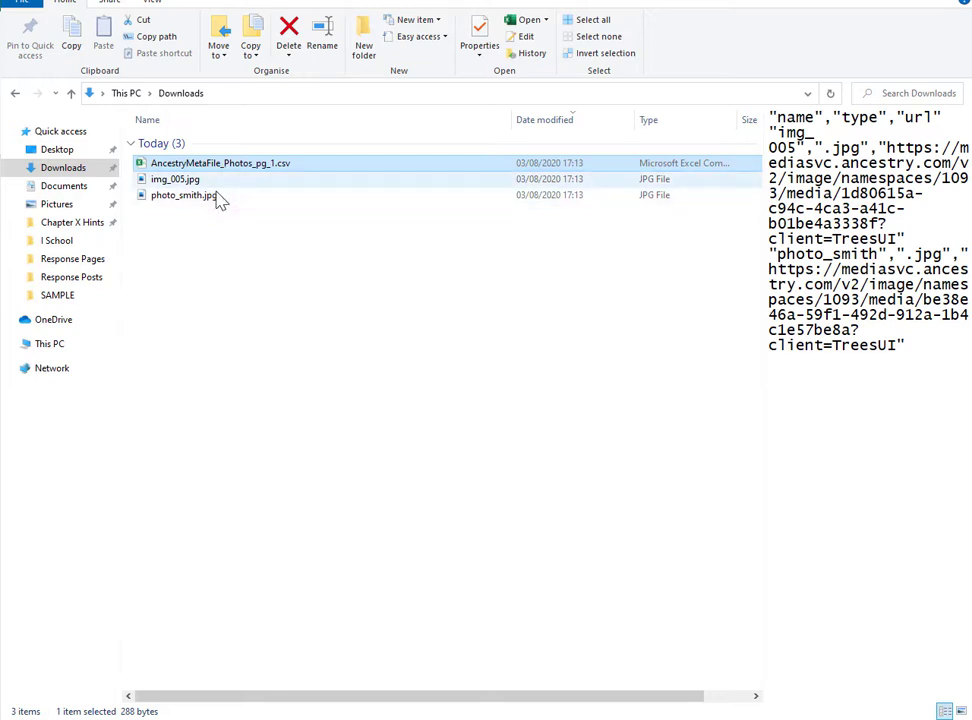
{"action": "mouse_move", "coordinate": [262, 165]}
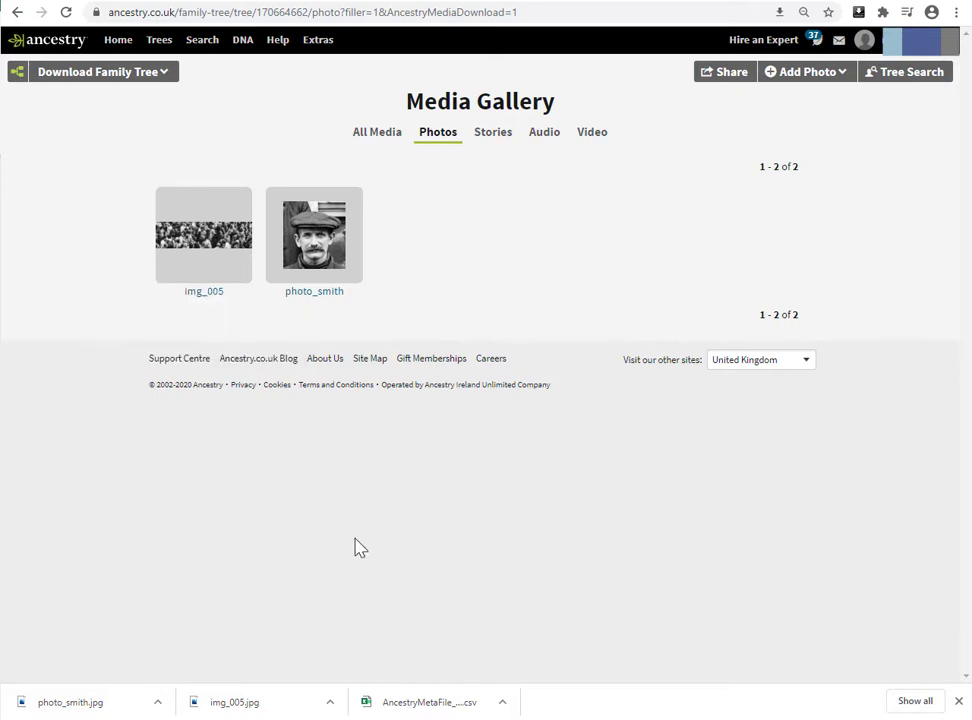
{"action": "mouse_move", "coordinate": [713, 190]}
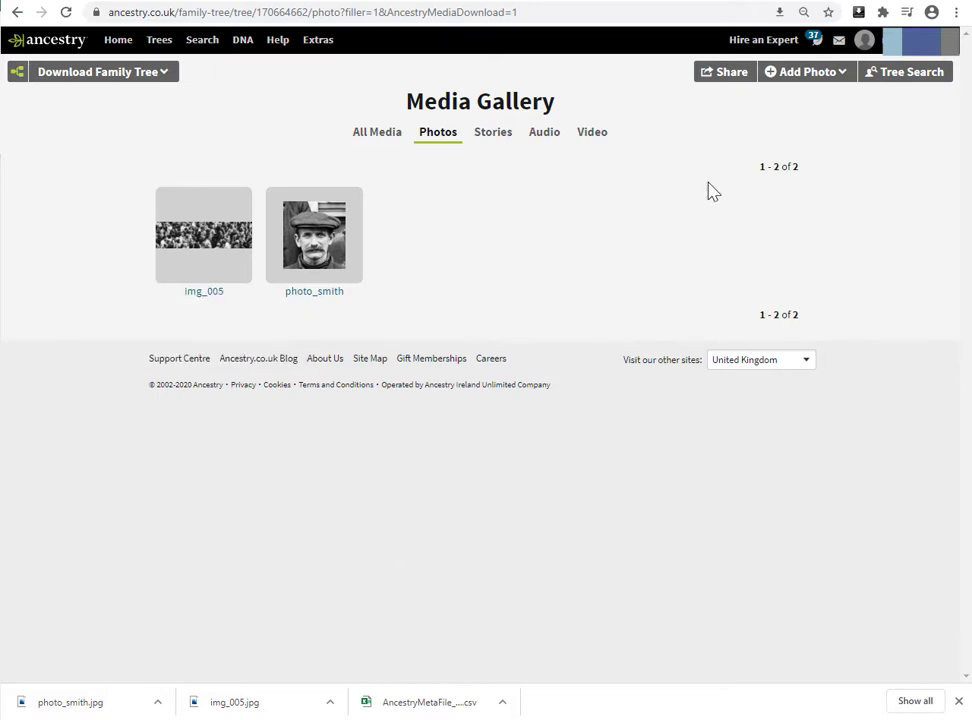
{"action": "mouse_move", "coordinate": [723, 214]}
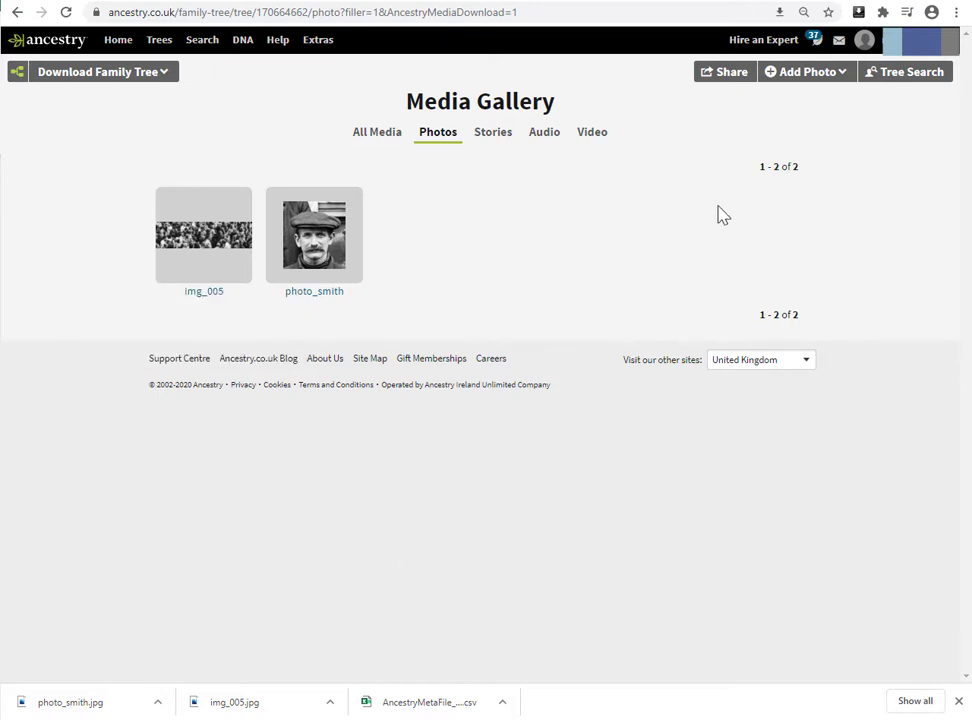
{"action": "mouse_move", "coordinate": [650, 464]}
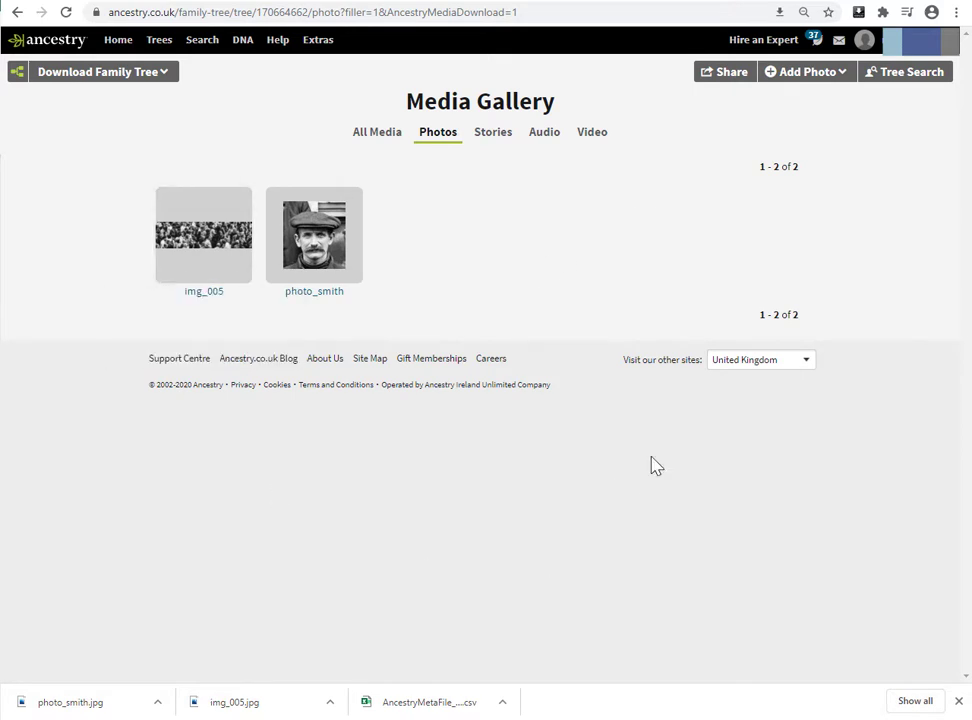
{"action": "mouse_move", "coordinate": [917, 190]}
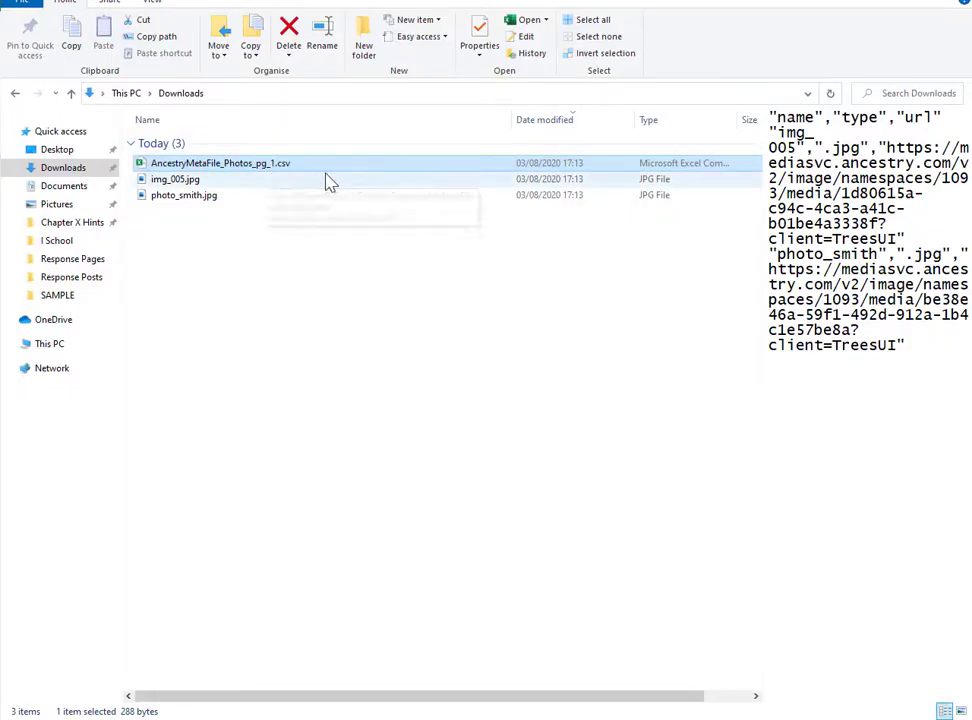
{"action": "mouse_move", "coordinate": [325, 165]}
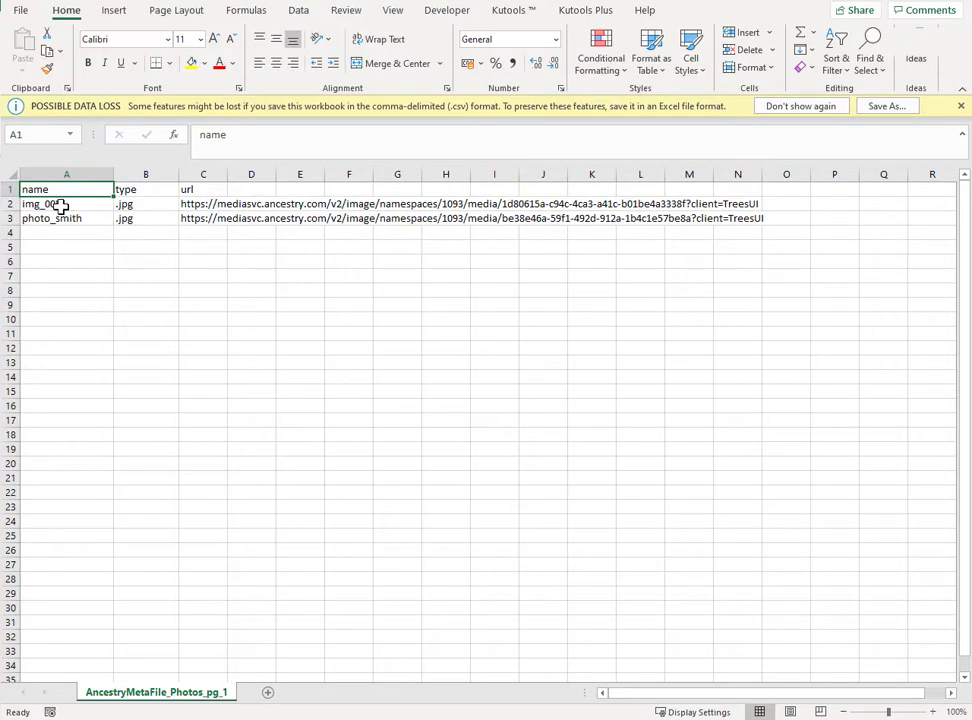
- Inspect the img_005 and photo_smith rows, auto-fitting column C to read the image URLs
{"action": "left_click", "coordinate": [66, 203]}
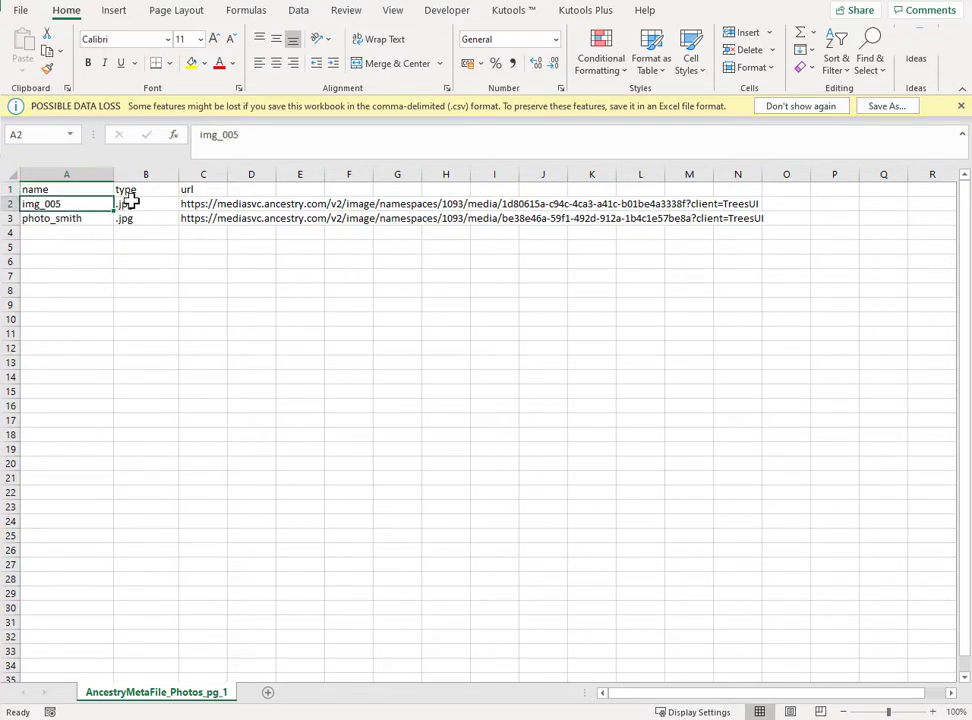
{"action": "left_click", "coordinate": [66, 218]}
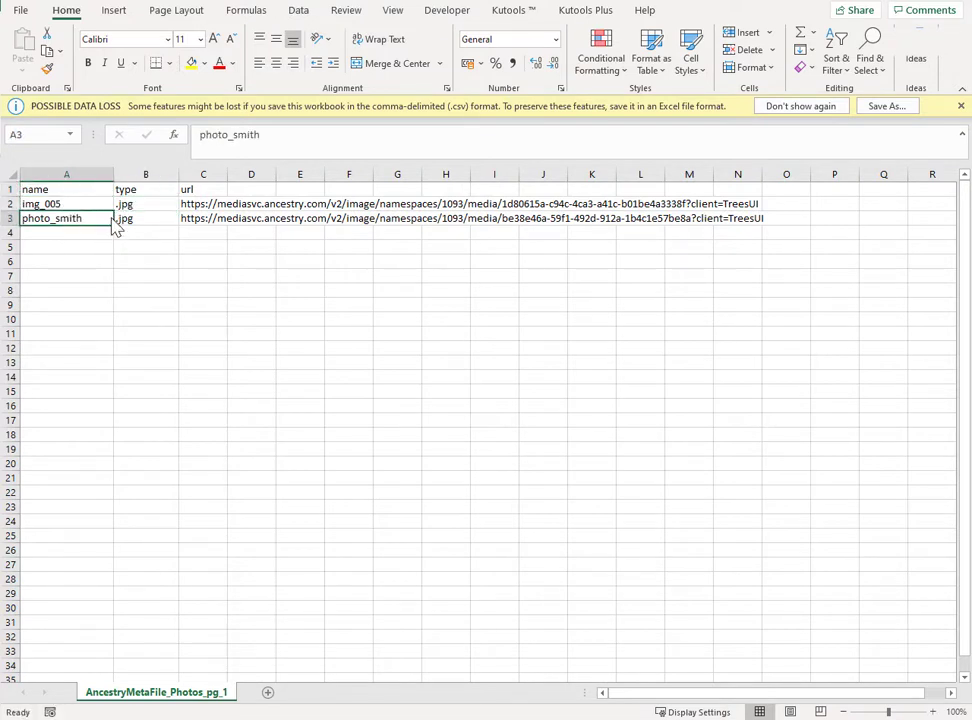
{"action": "left_click", "coordinate": [203, 203]}
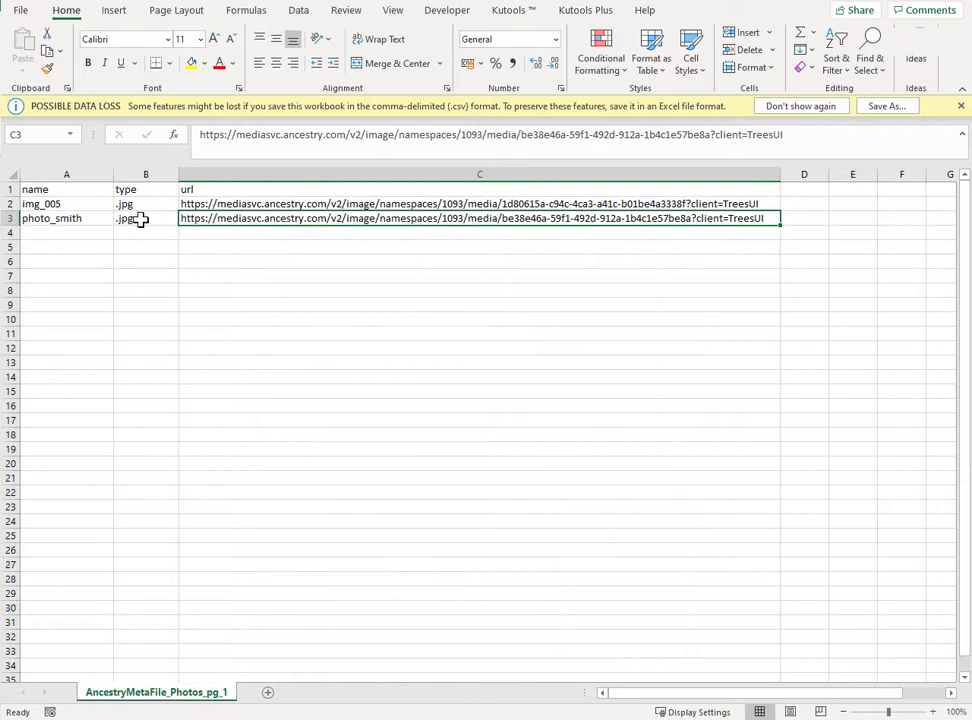
{"action": "left_click", "coordinate": [146, 218]}
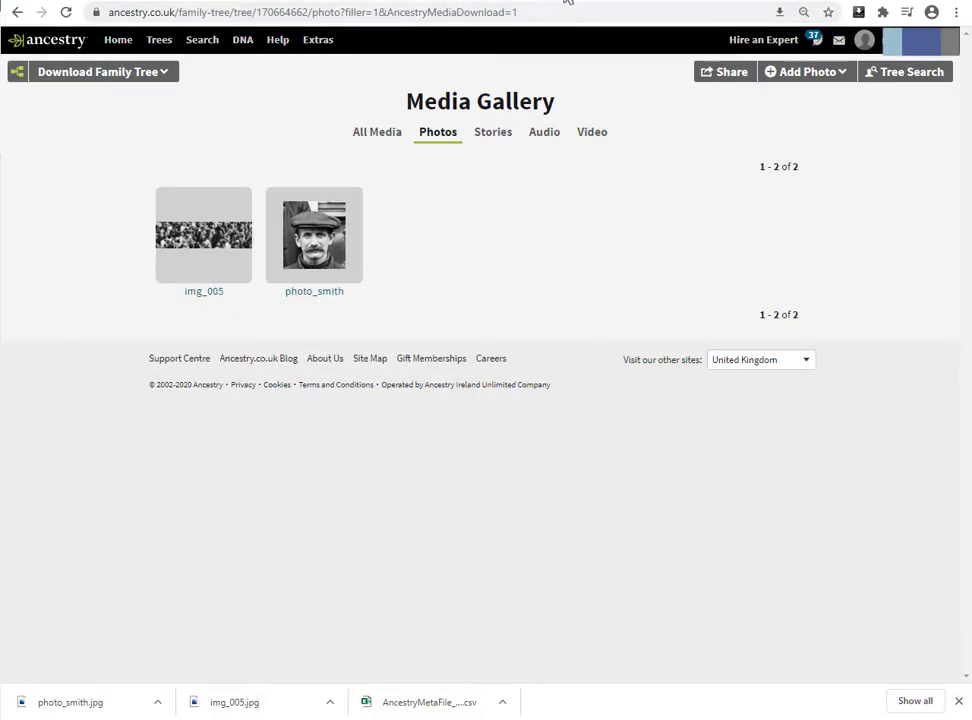
- Open img_005's mediasvc.ancestry.com image URL in Chrome's address bar
{"action": "type", "text": "https://mediasvc.ancestry.com/v2/image/namespaces/1093/media/1d80615a-c94c-4ca3-a41c-b01be4a3338f?client=TreesUI"}
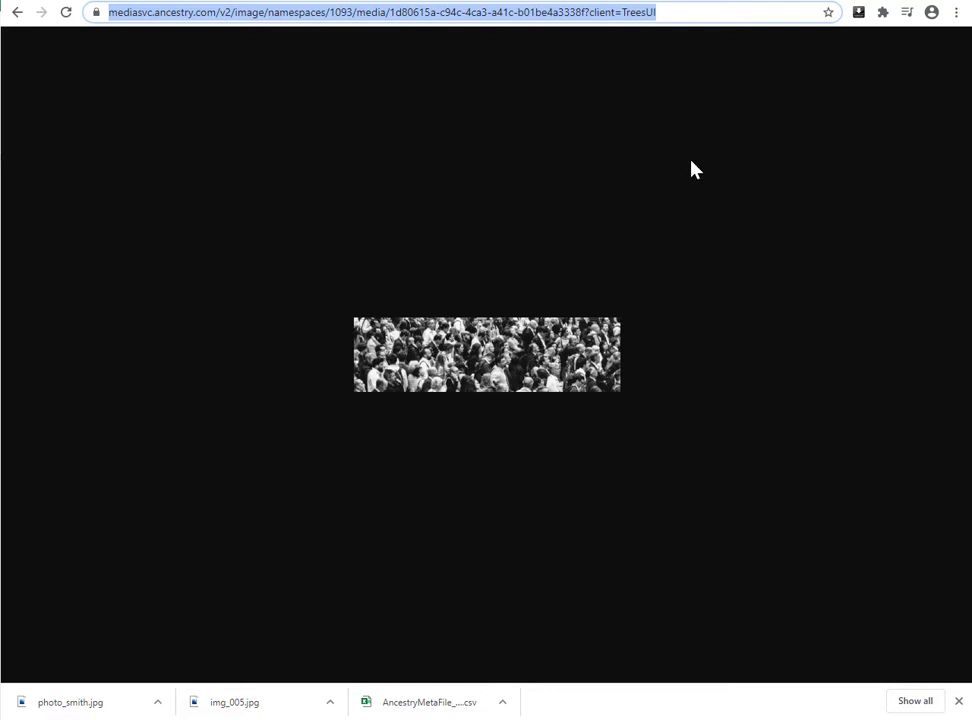
{"action": "mouse_move", "coordinate": [570, 162]}
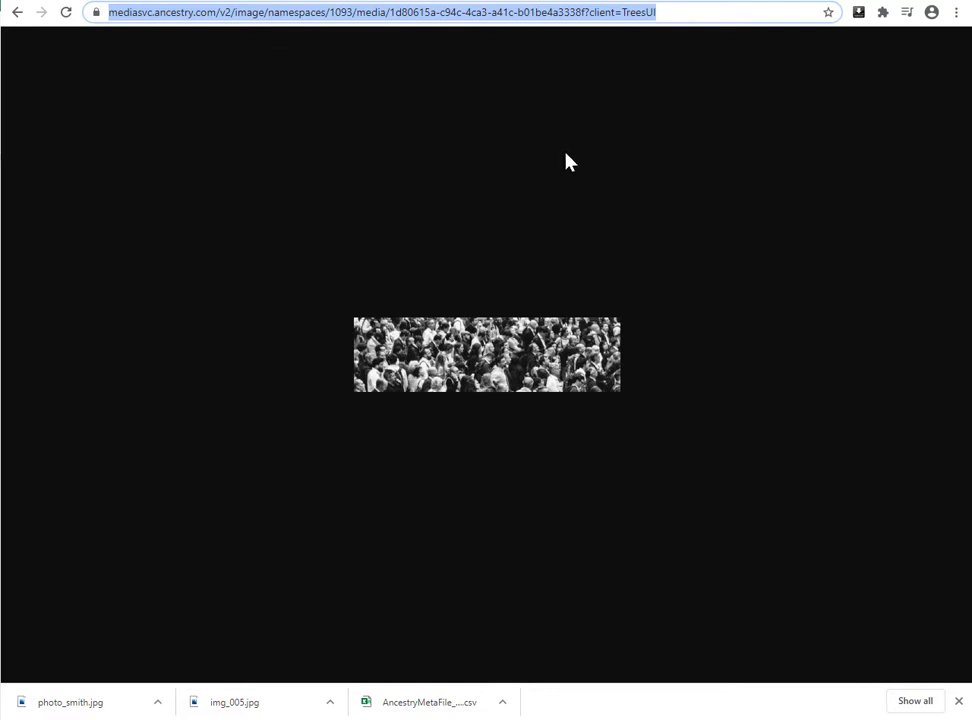
{"action": "mouse_move", "coordinate": [451, 417]}
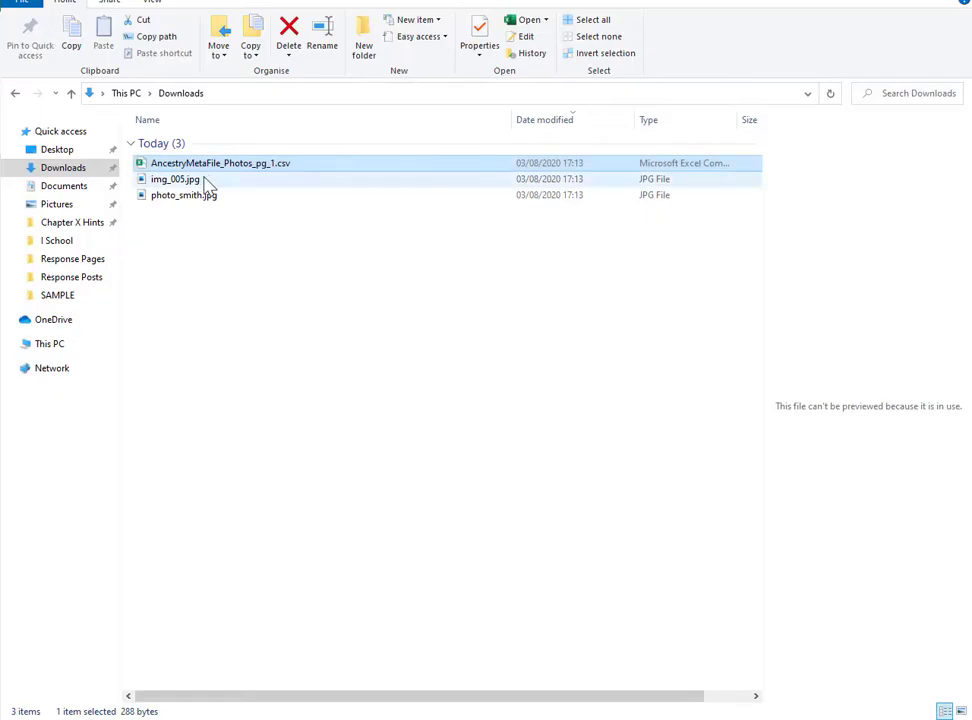
- Select photo_smith.jpg in Downloads to show the portrait in the Preview pane
{"action": "left_click", "coordinate": [184, 194]}
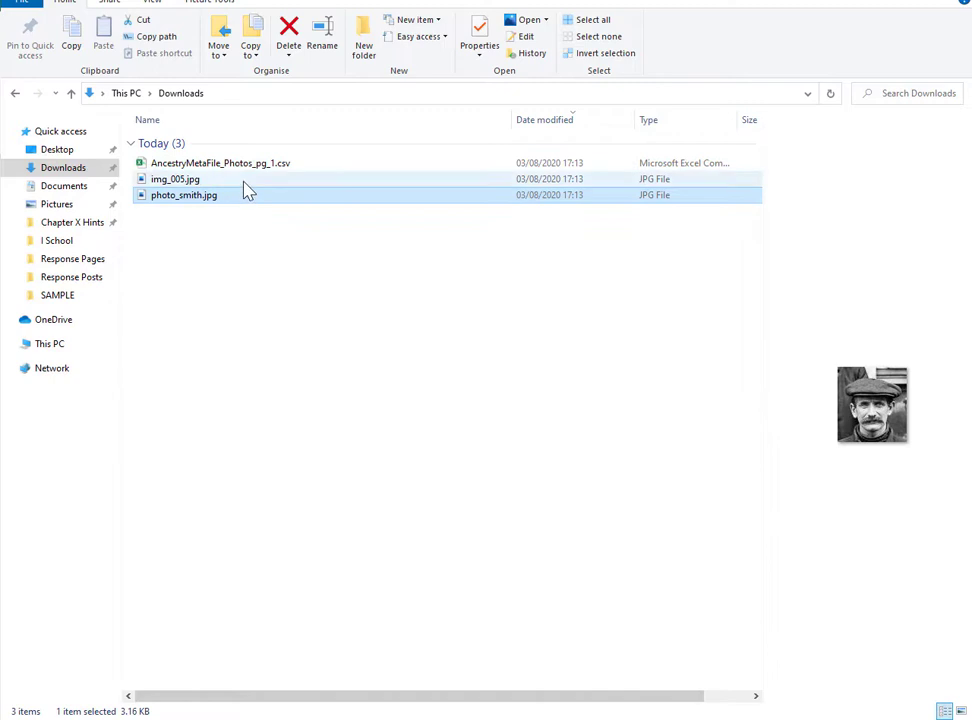
{"action": "left_click", "coordinate": [184, 194]}
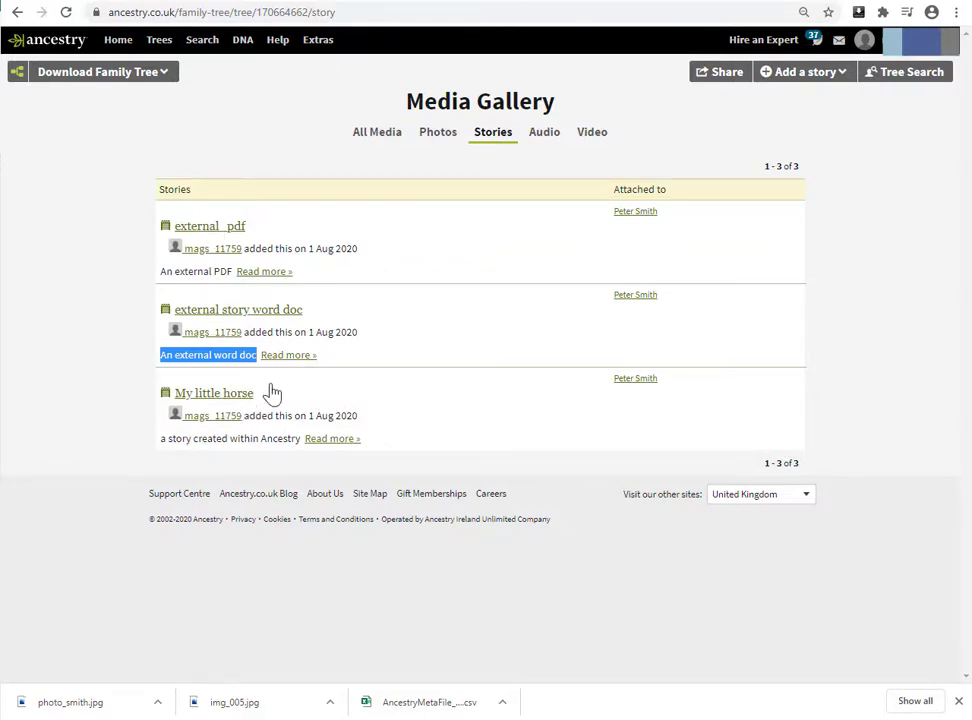
{"action": "mouse_move", "coordinate": [178, 157]}
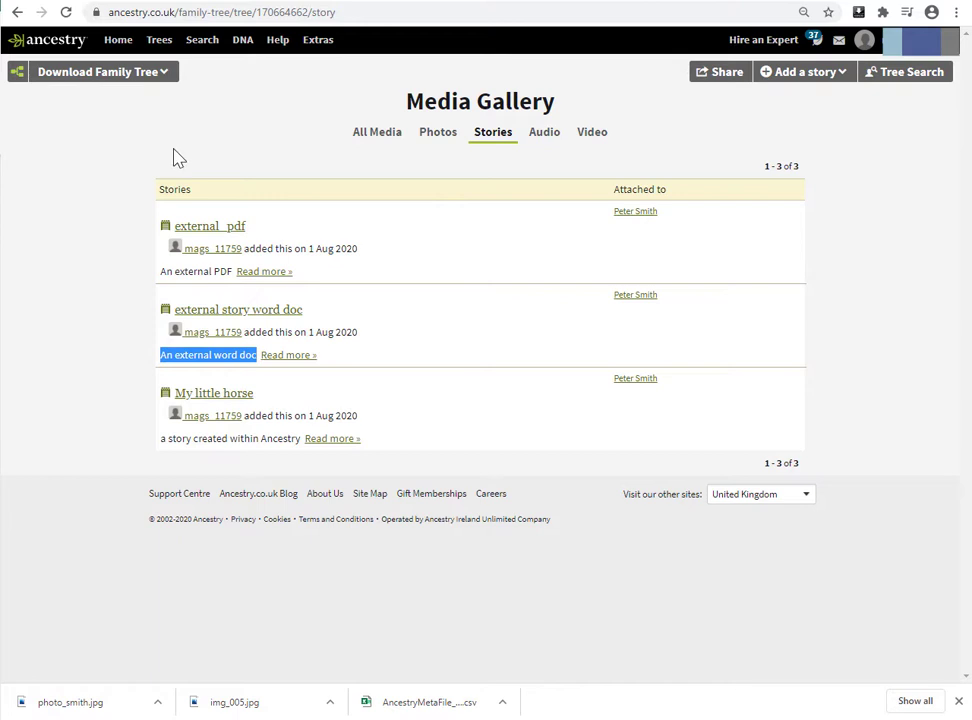
{"action": "mouse_move", "coordinate": [518, 110]}
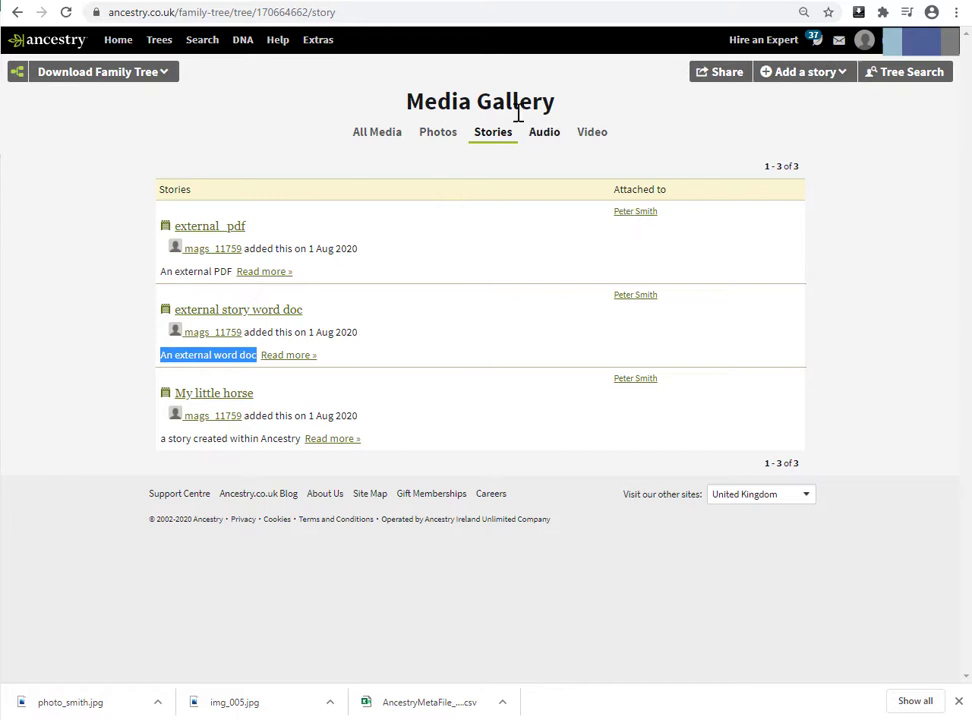
{"action": "mouse_move", "coordinate": [492, 145]}
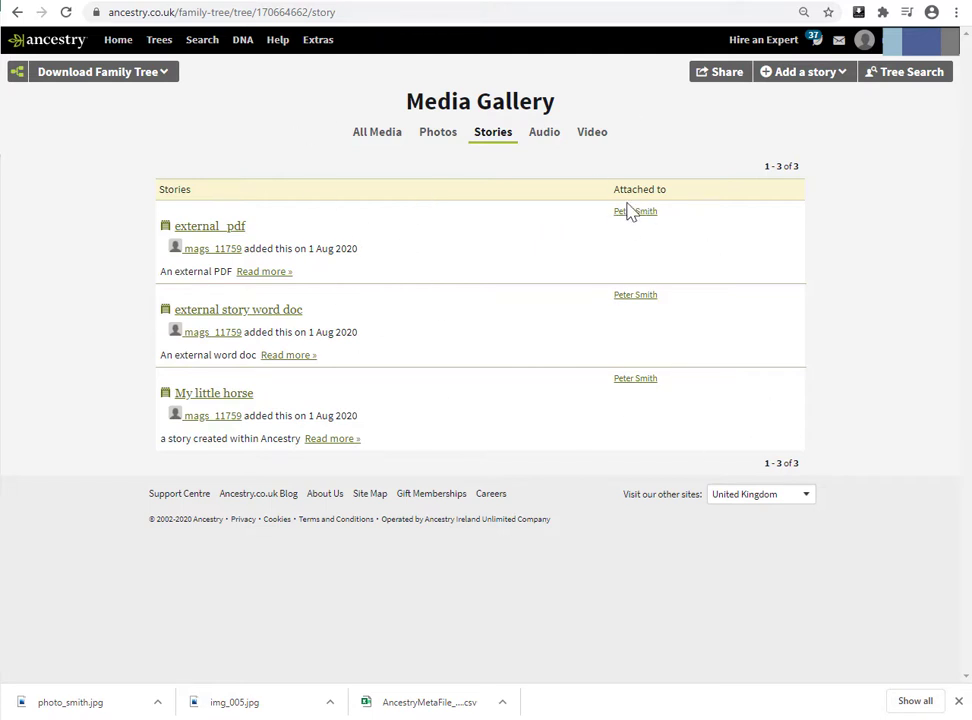
{"action": "mouse_move", "coordinate": [297, 260]}
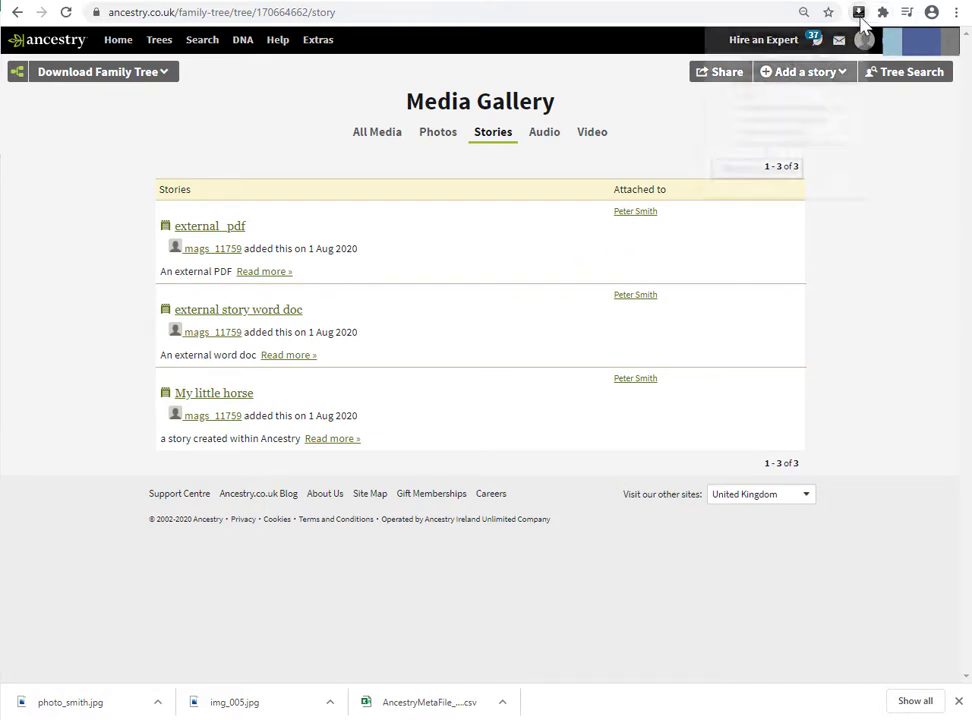
- Download the Stories tab's three stories using the Ancestry Media Download toolbar icon
{"action": "left_click", "coordinate": [857, 12]}
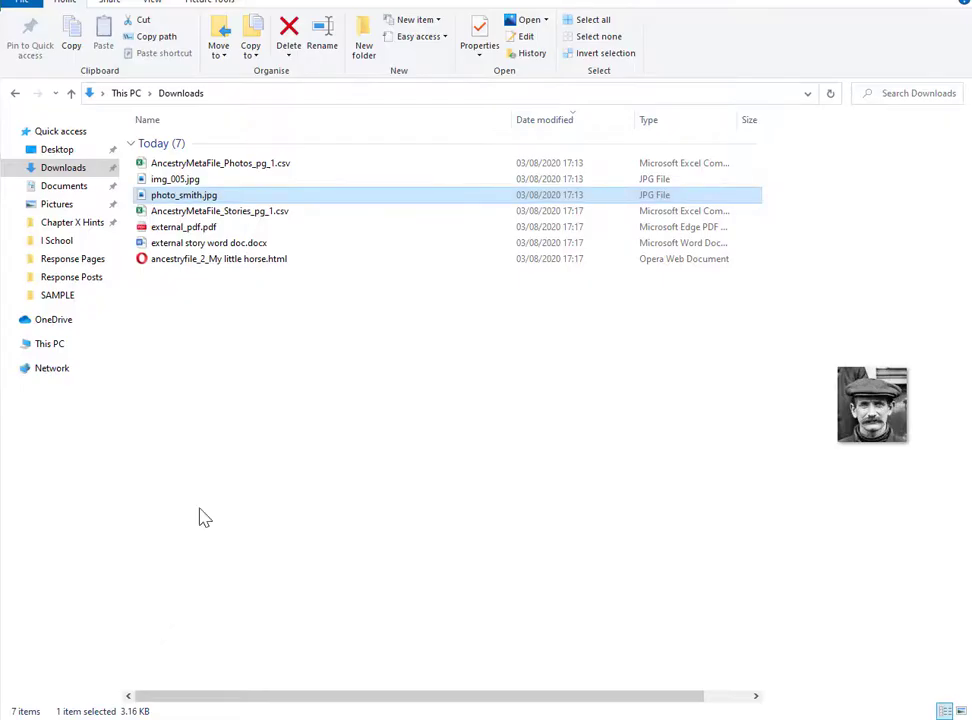
{"action": "mouse_move", "coordinate": [183, 226]}
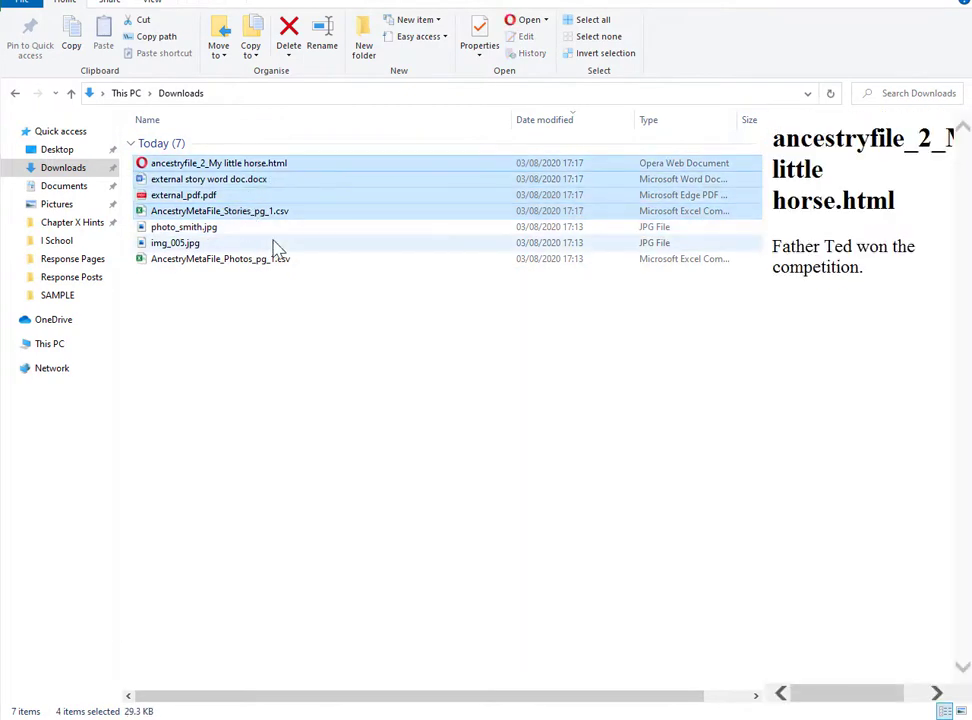
- Preview the Word story and My little horse page, then open the stories CSV in Excel
{"action": "double_click", "coordinate": [208, 179]}
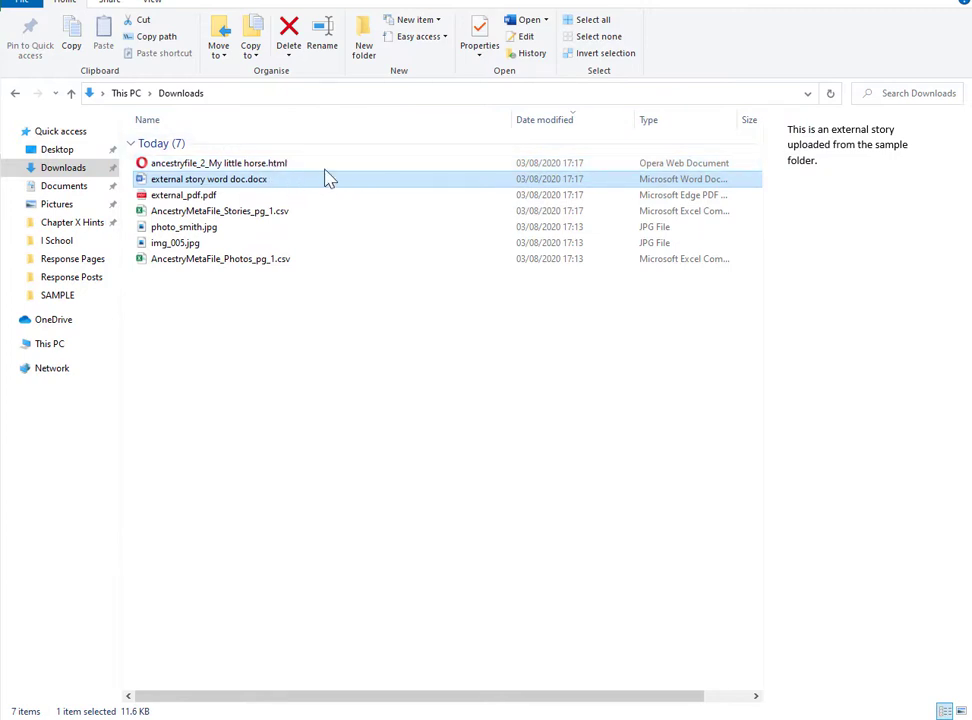
{"action": "left_click", "coordinate": [219, 162]}
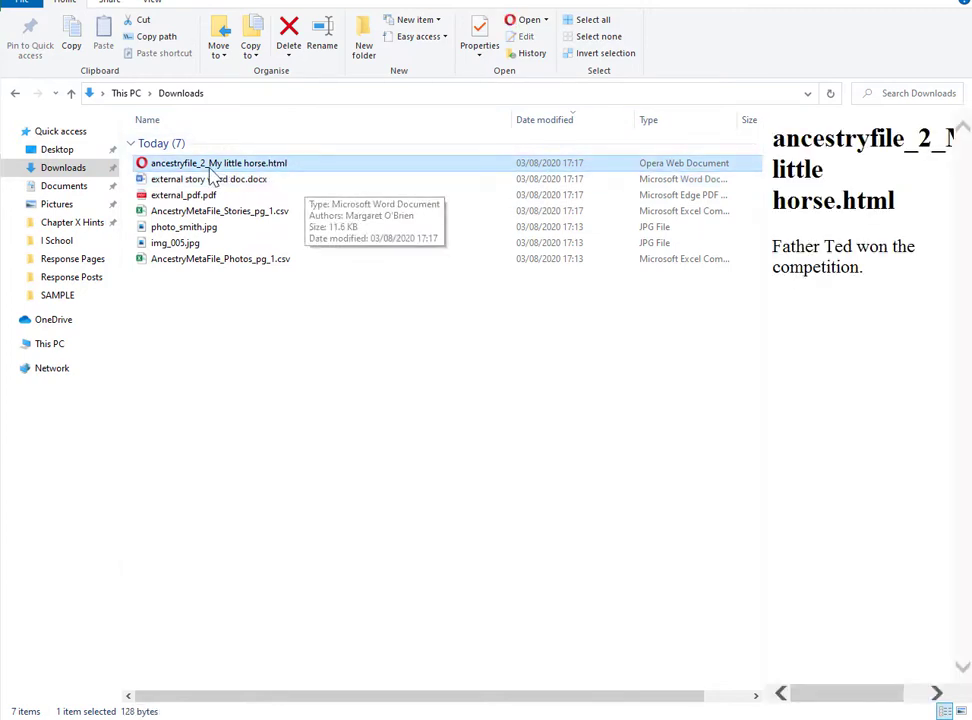
{"action": "mouse_move", "coordinate": [280, 173]}
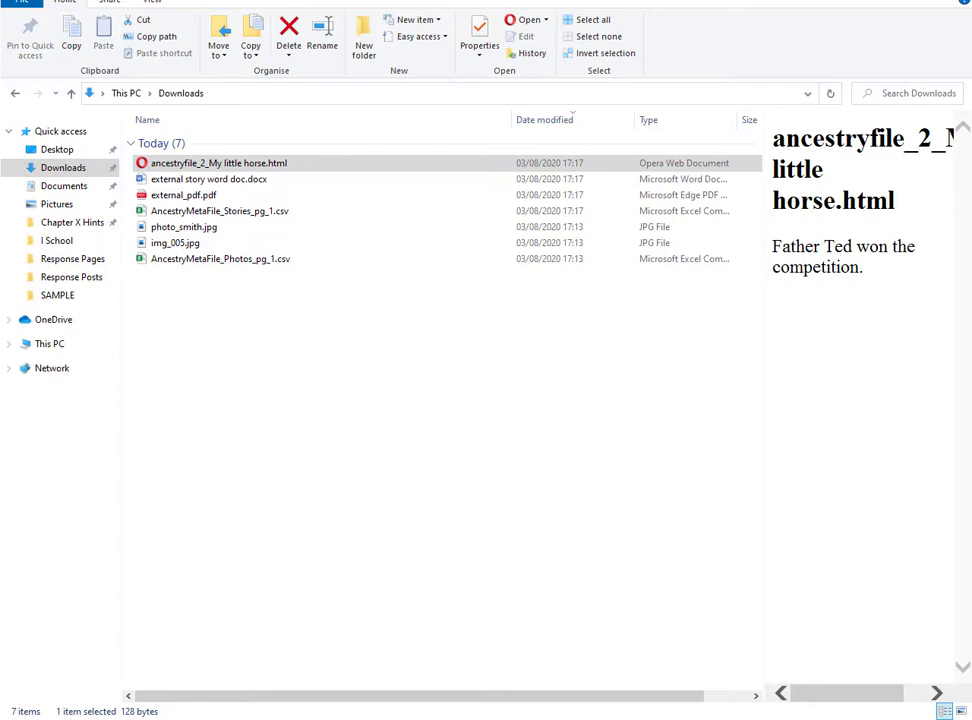
{"action": "double_click", "coordinate": [218, 162]}
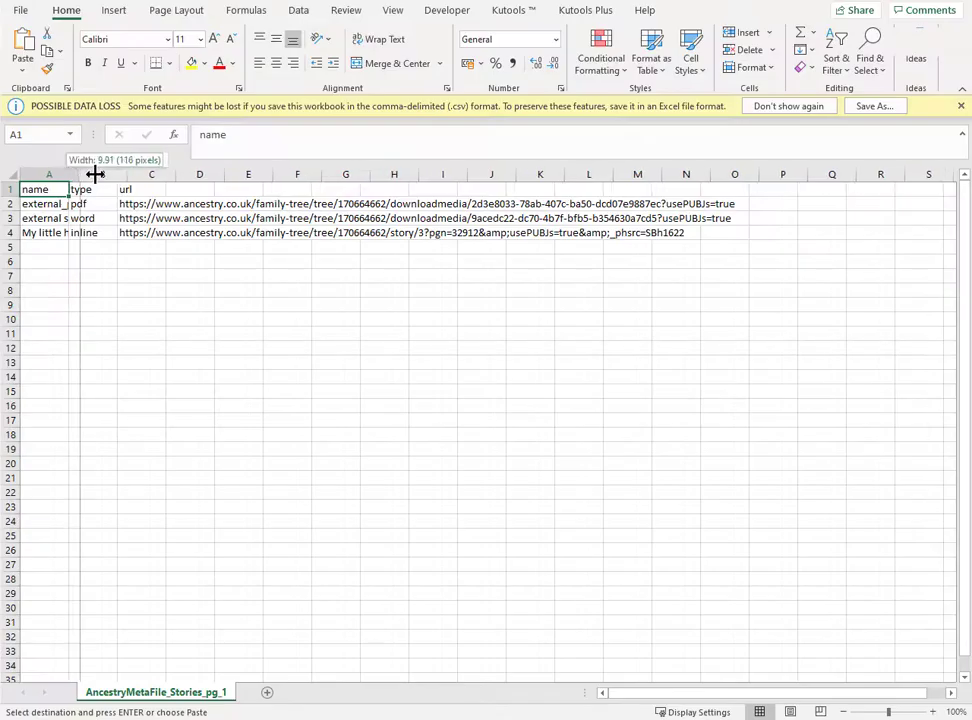
- Drag the column header borders wider so the full story names are visible
{"action": "left_click_drag", "start_coordinate": [96, 174], "coordinate": [128, 174]}
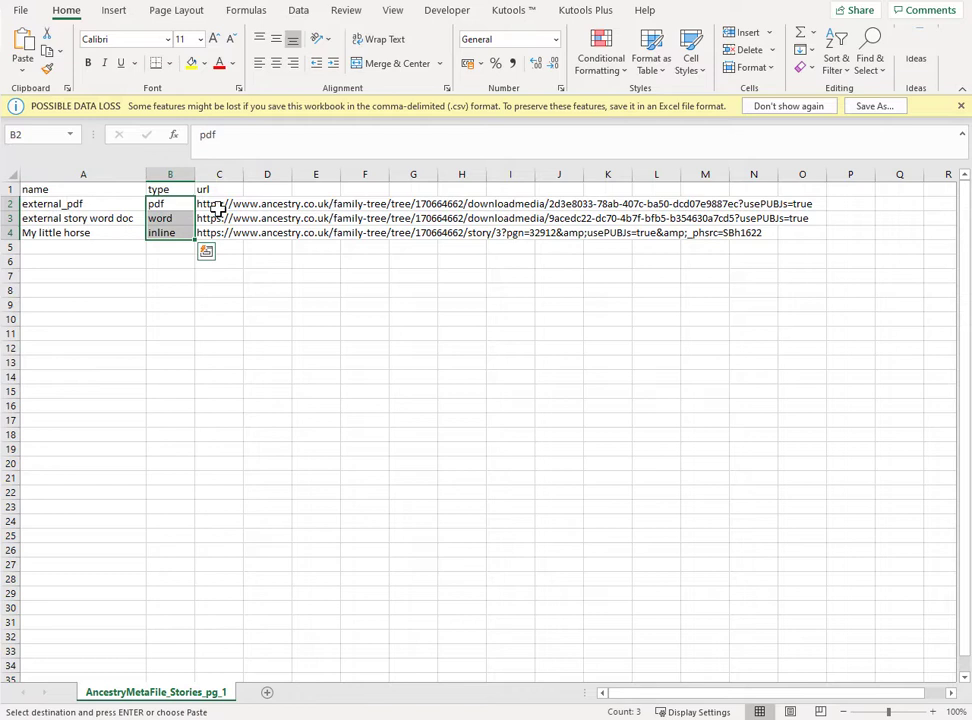
{"action": "left_click_drag", "start_coordinate": [242, 174], "coordinate": [815, 174]}
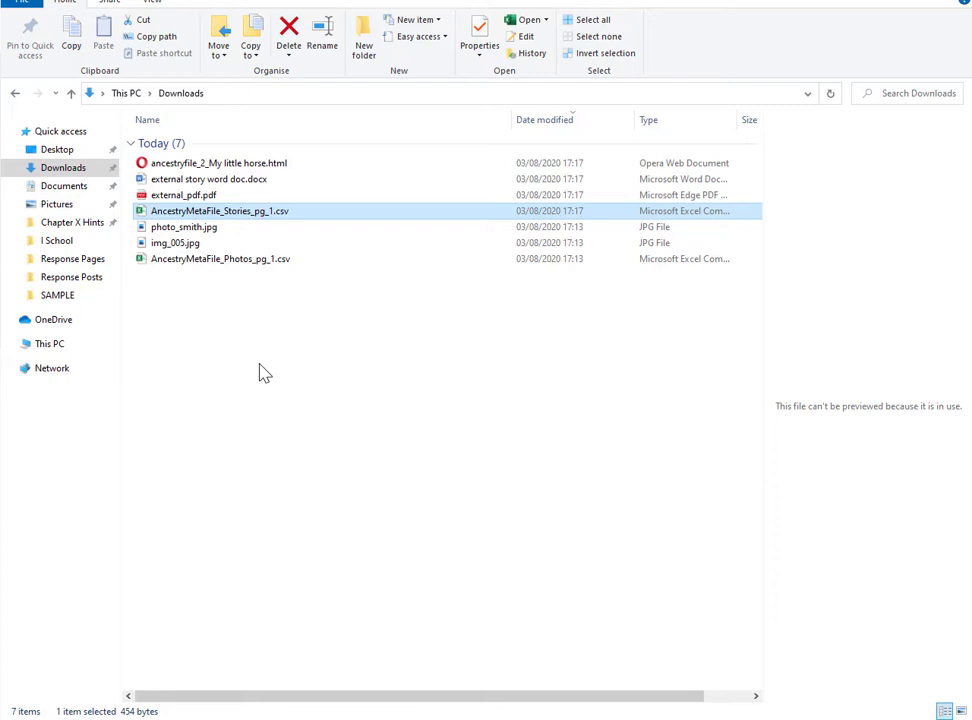
{"action": "mouse_move", "coordinate": [190, 330]}
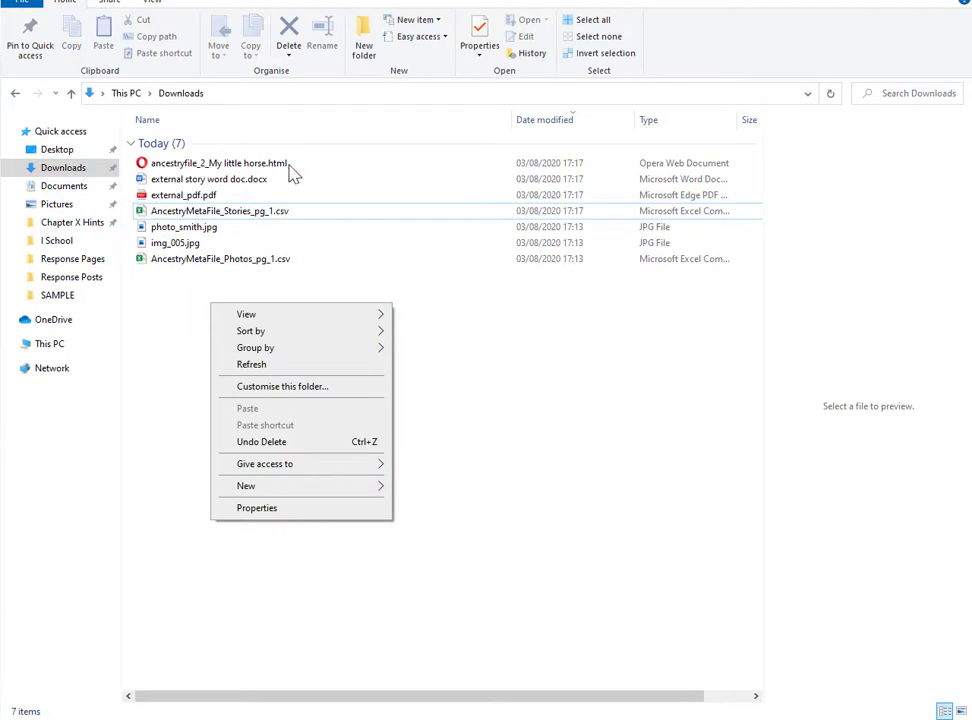
- Create a Small_Tree folder in Downloads, move the downloaded photos, stories and CSVs into it, and open it
{"action": "left_click", "coordinate": [219, 210]}
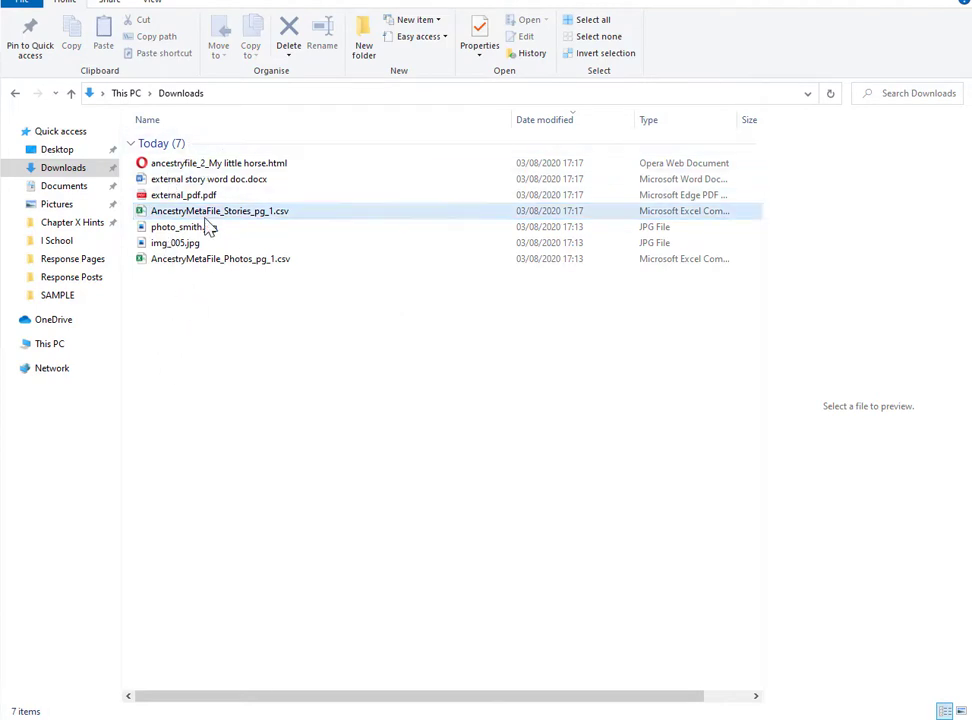
{"action": "left_click", "coordinate": [218, 162]}
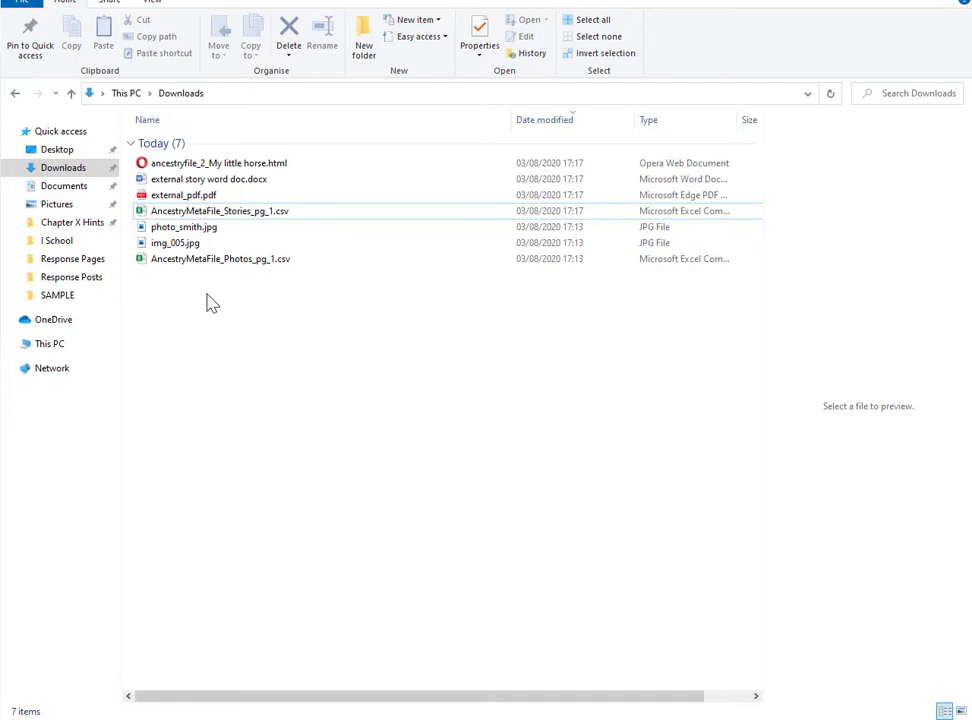
{"action": "left_click", "coordinate": [220, 258]}
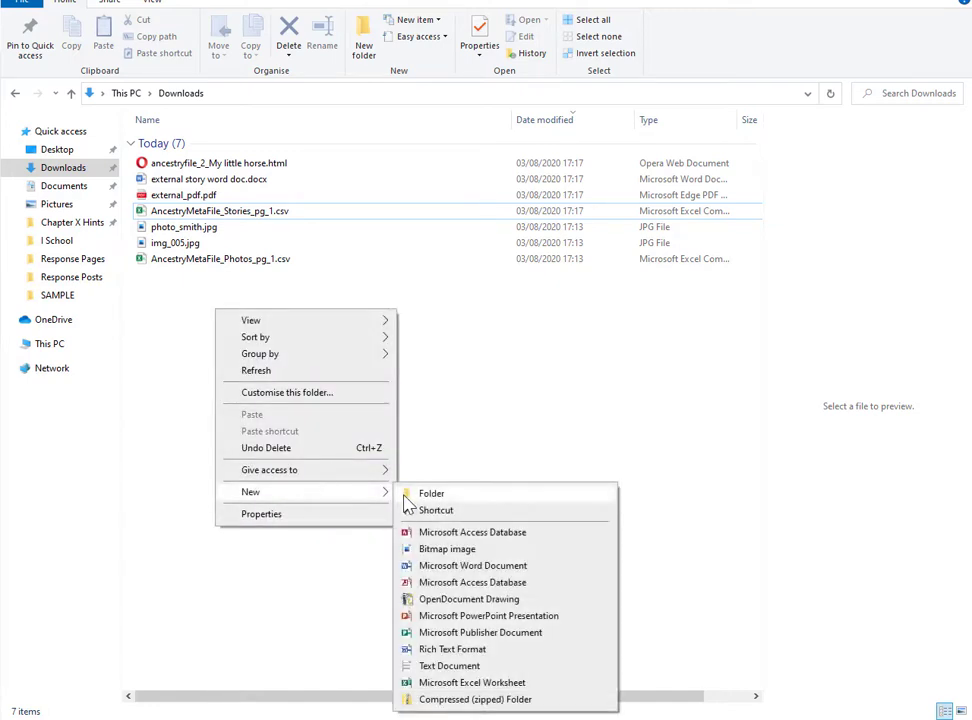
{"action": "left_click", "coordinate": [431, 493]}
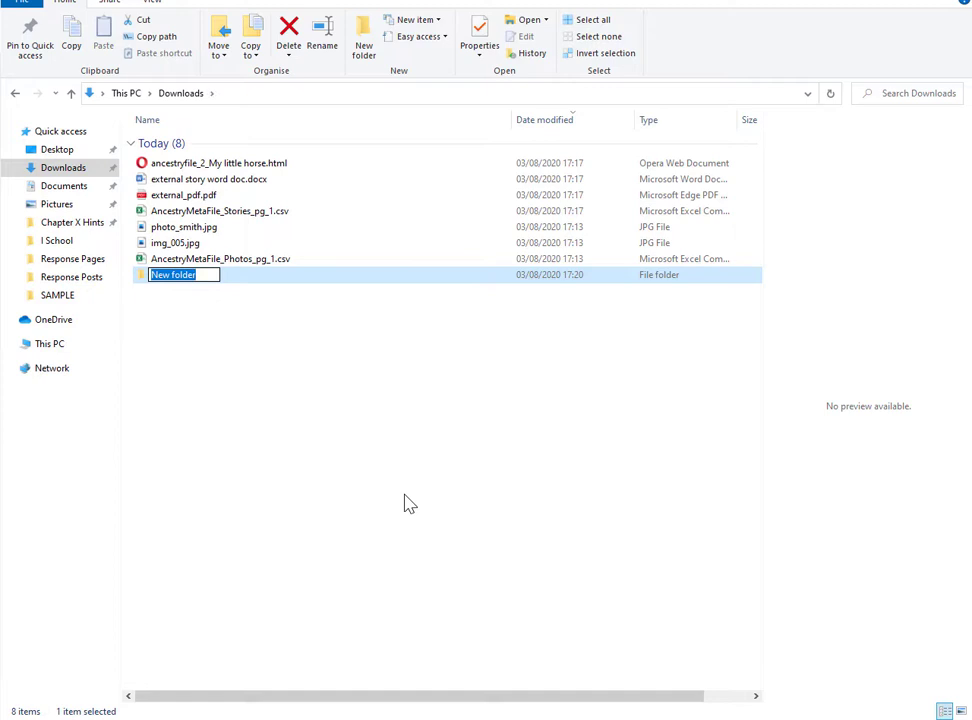
{"action": "type", "text": "Small_Tree"}
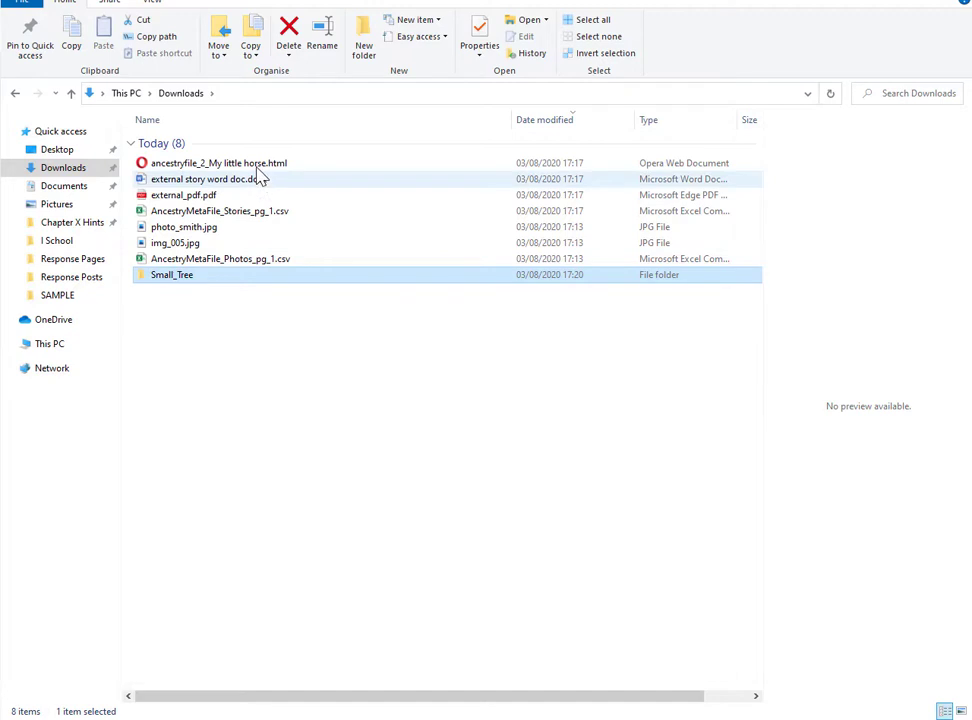
{"action": "left_click_drag", "start_coordinate": [205, 178], "coordinate": [270, 250]}
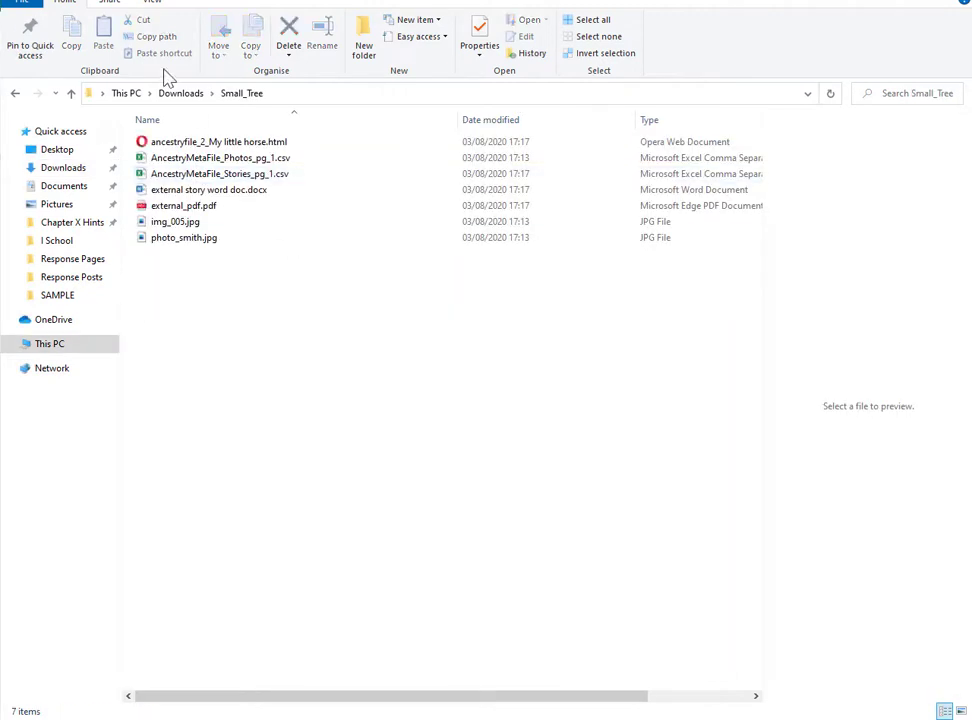
{"action": "left_click", "coordinate": [14, 92]}
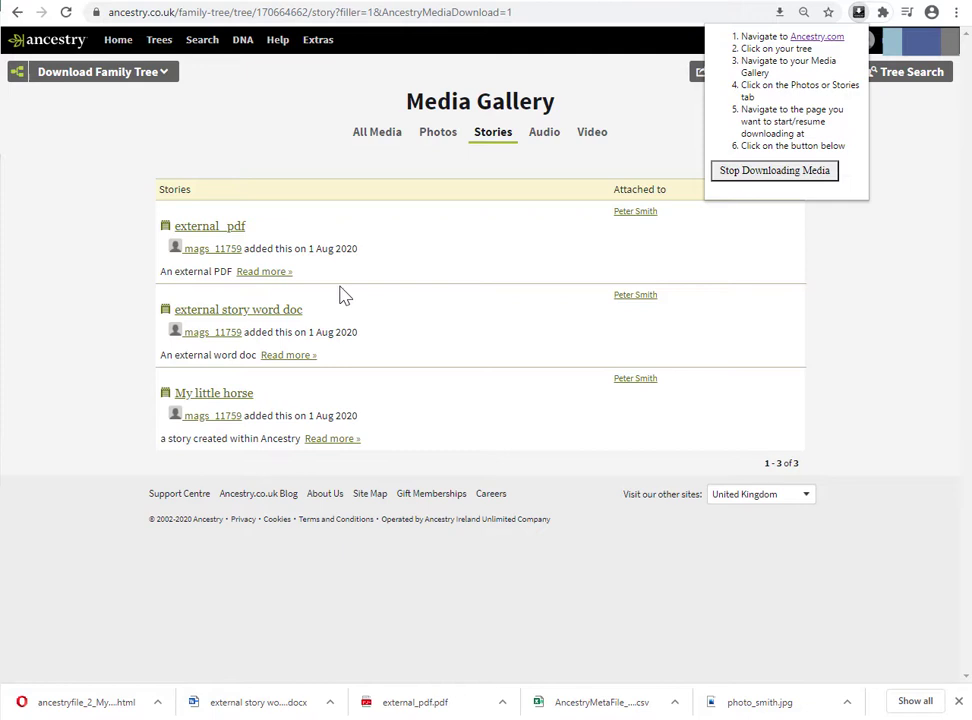
- Switch to the Gamble Smith Family Tree and show its Photos media gallery
{"action": "left_click", "coordinate": [159, 40]}
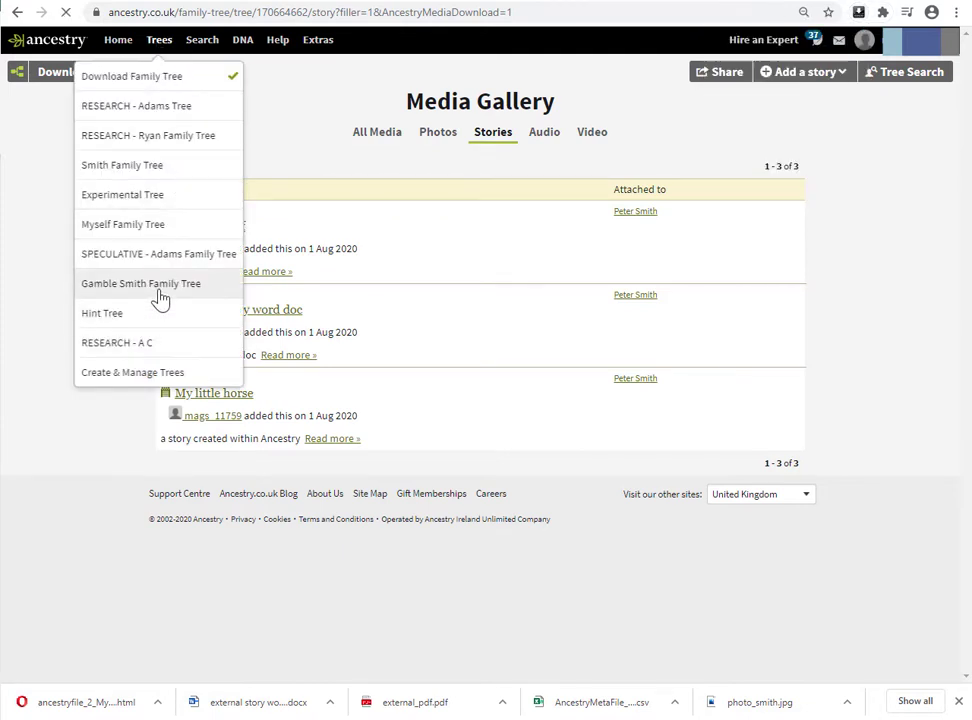
{"action": "left_click", "coordinate": [140, 283]}
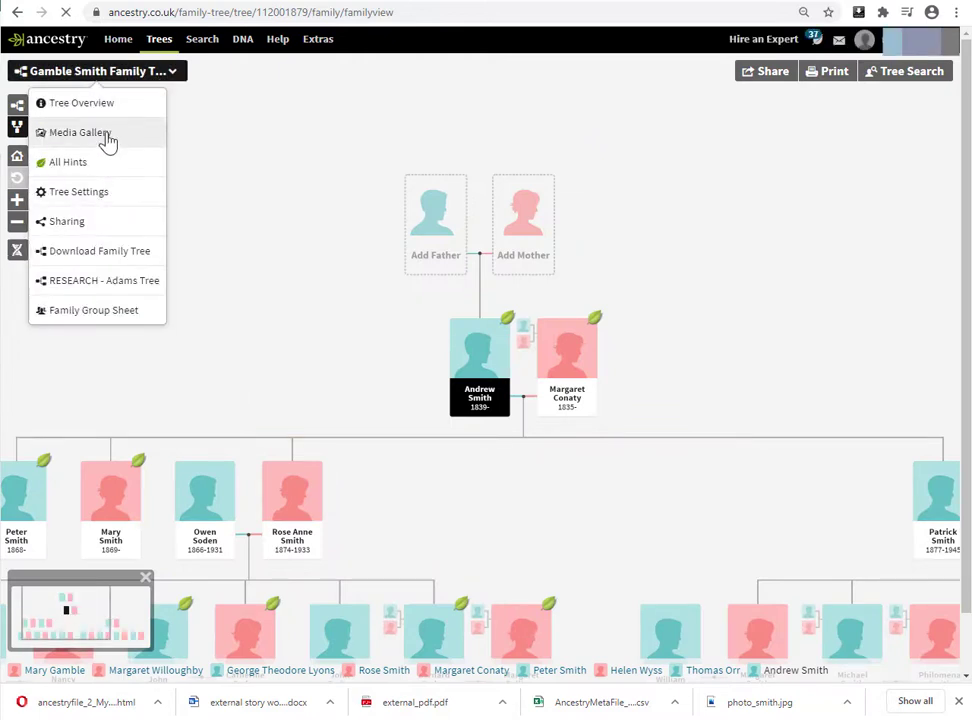
{"action": "left_click", "coordinate": [78, 132]}
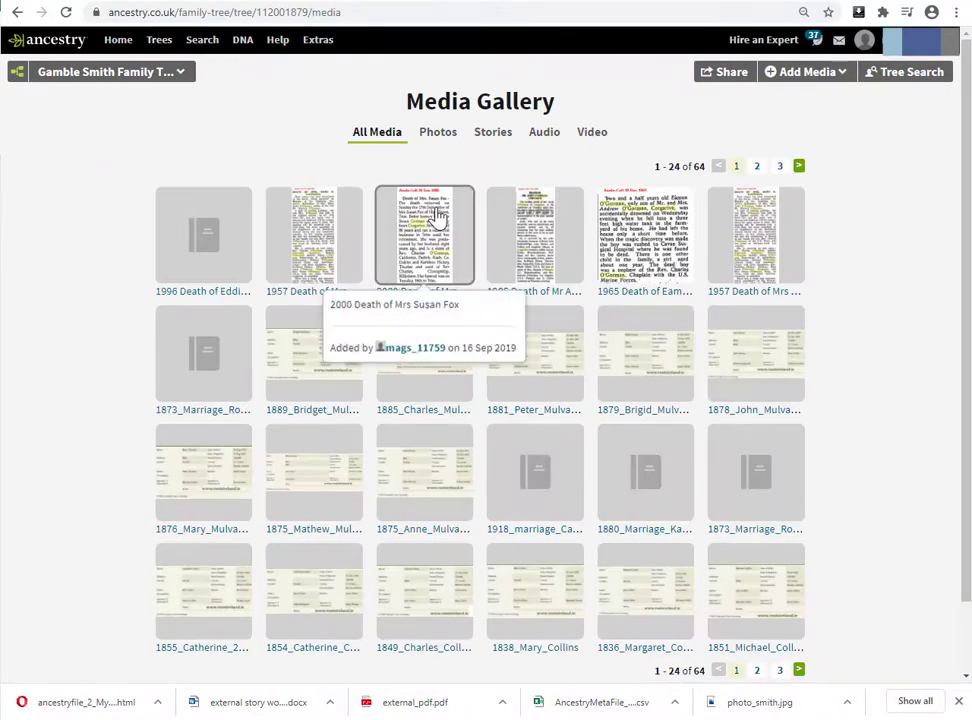
{"action": "left_click", "coordinate": [438, 131]}
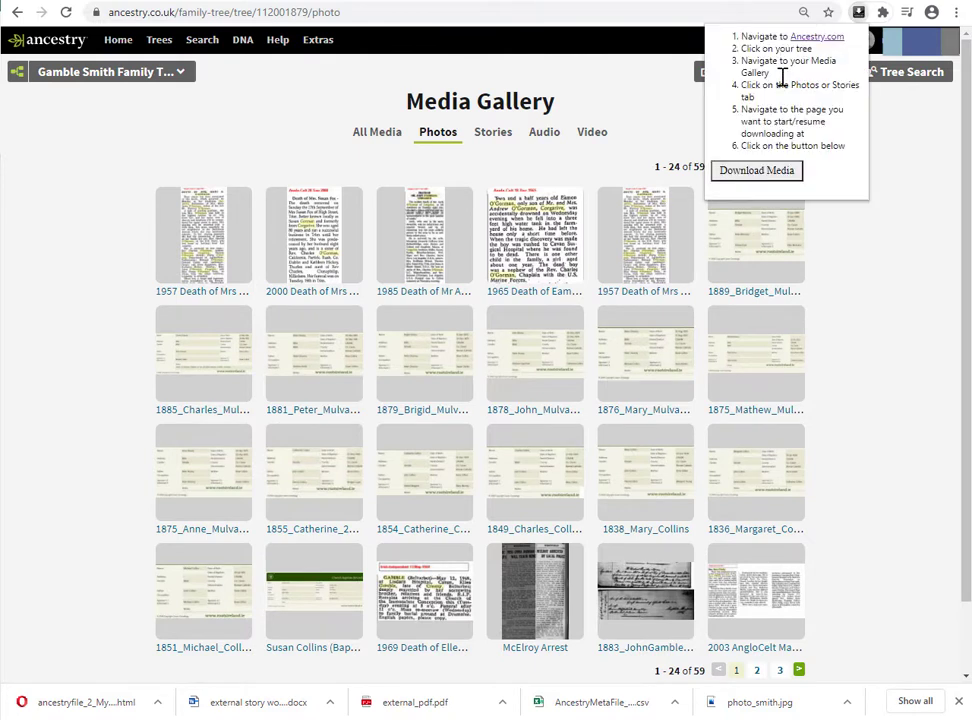
- Start the extension's Download Media on the Gamble Smith Photos gallery
{"action": "left_click", "coordinate": [756, 170]}
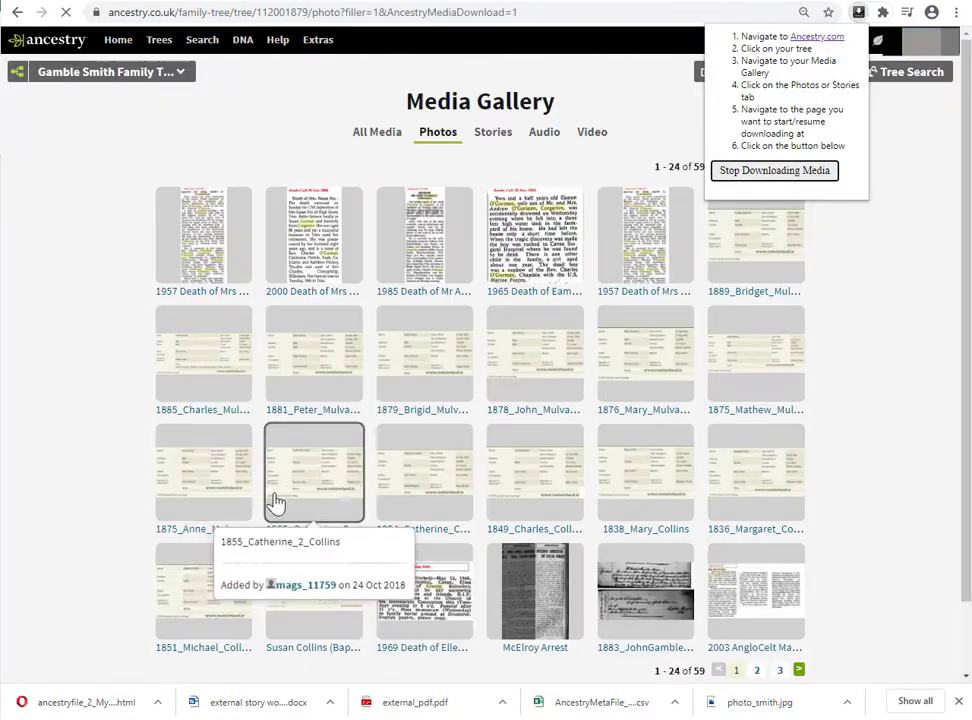
{"action": "left_click", "coordinate": [774, 170]}
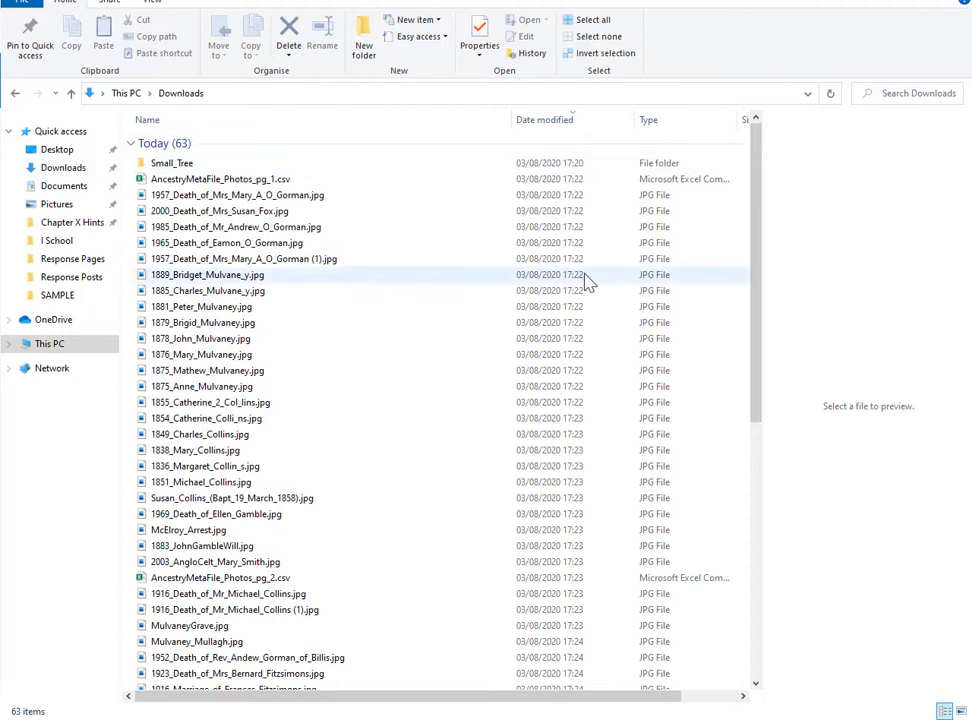
- Scroll the Downloads list and preview the MulvaneyGrave.jpg photo
{"action": "scroll", "scroll_direction": "down", "scroll_amount": 3}
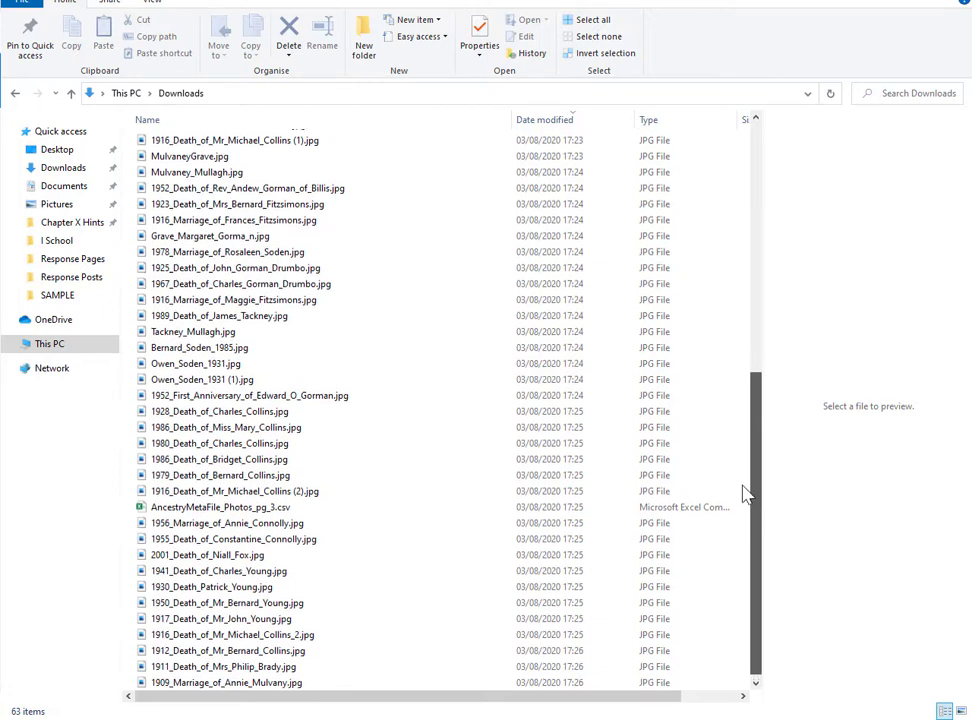
{"action": "left_click", "coordinate": [219, 443]}
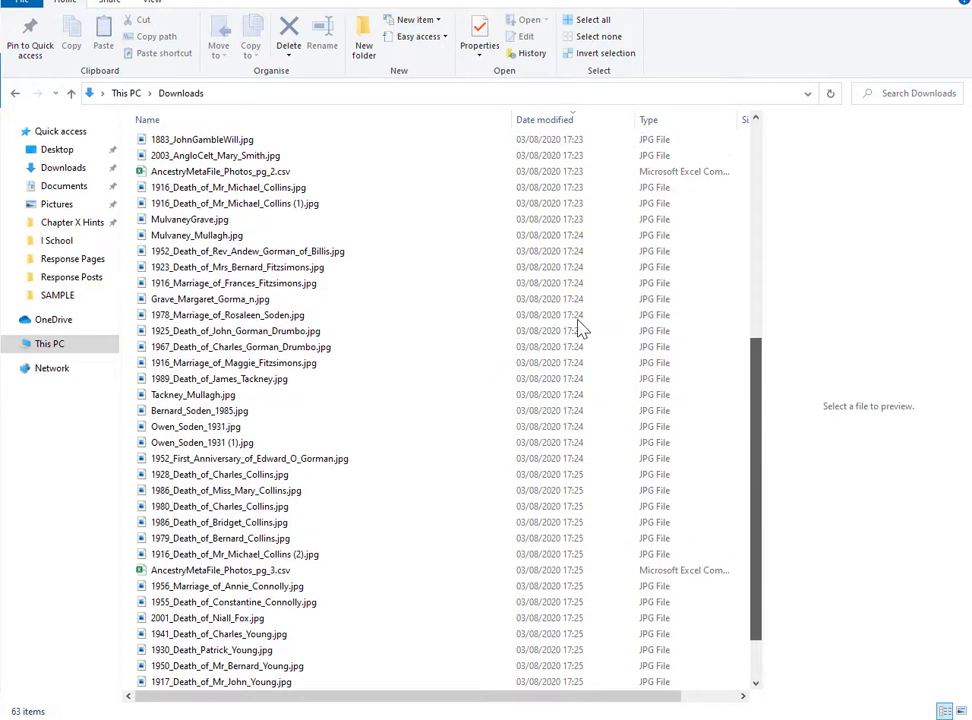
{"action": "left_click", "coordinate": [189, 219]}
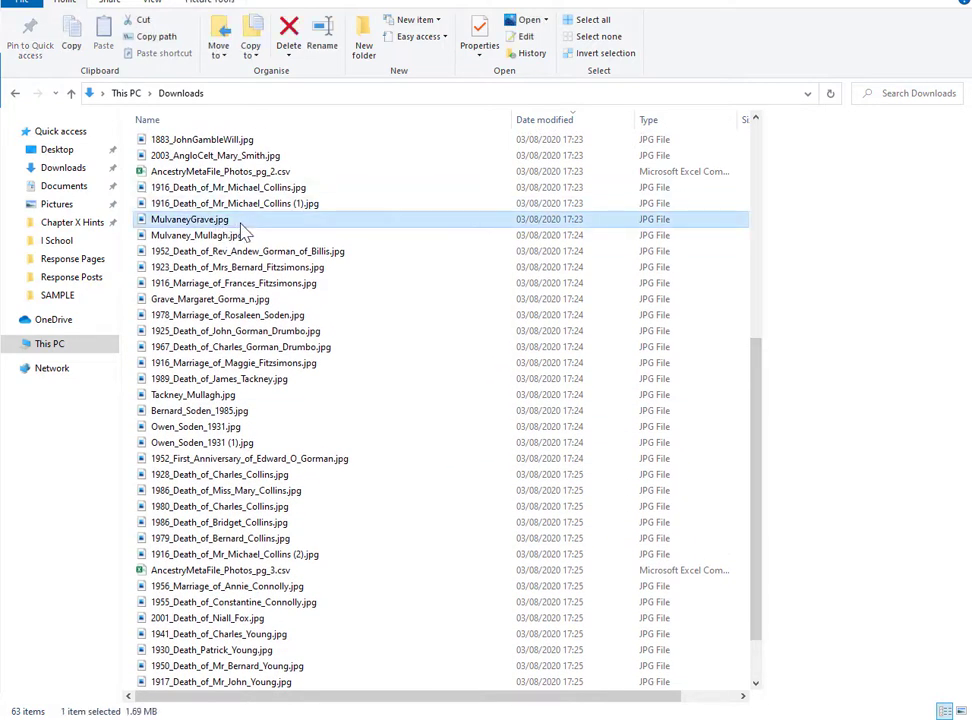
{"action": "left_click", "coordinate": [189, 219]}
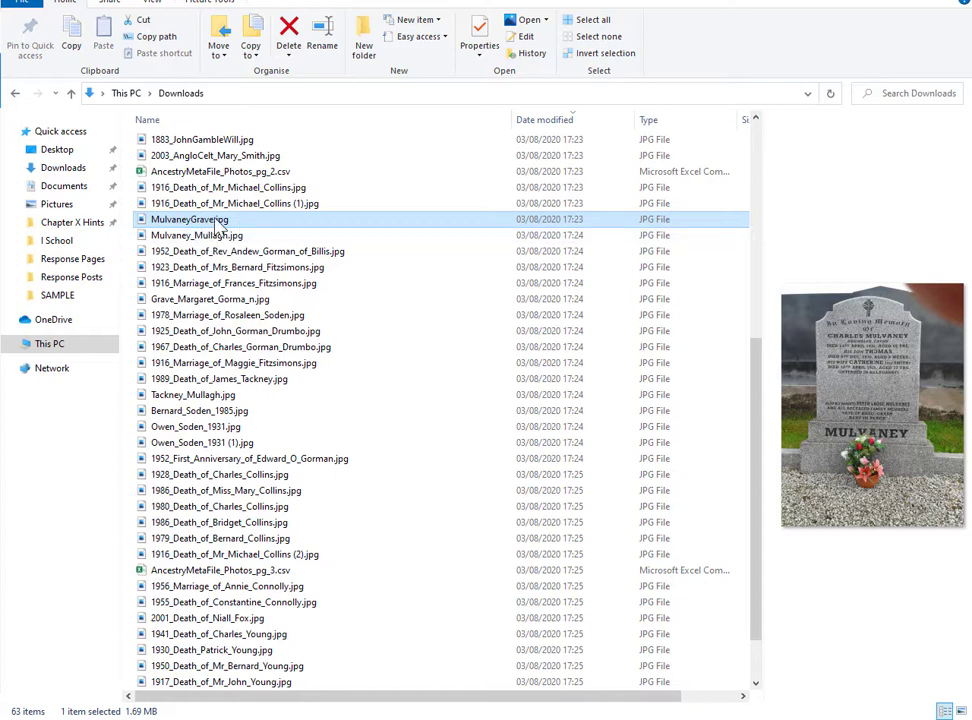
{"action": "mouse_move", "coordinate": [200, 225]}
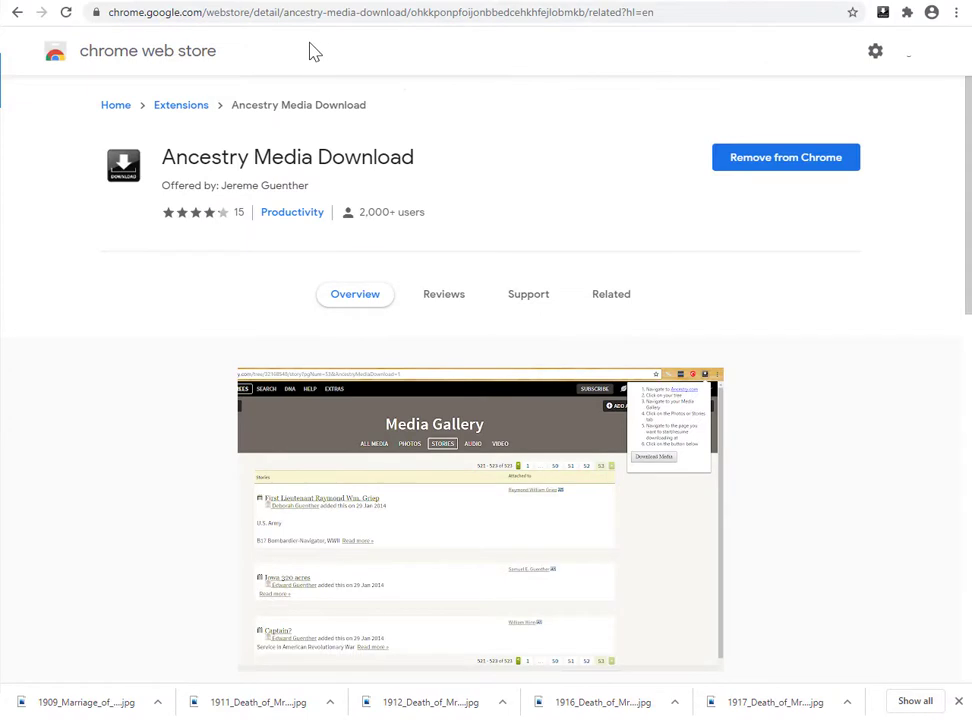
{"action": "mouse_move", "coordinate": [324, 160]}
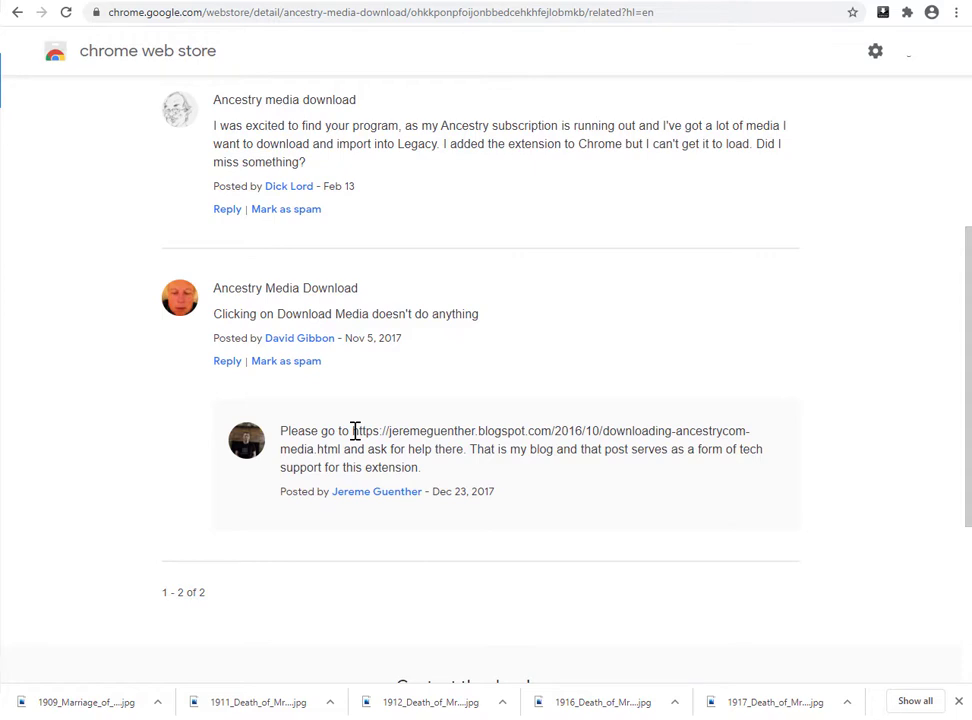
- Select the blog link in the developer's support reply
{"action": "left_click_drag", "start_coordinate": [352, 431], "coordinate": [340, 449]}
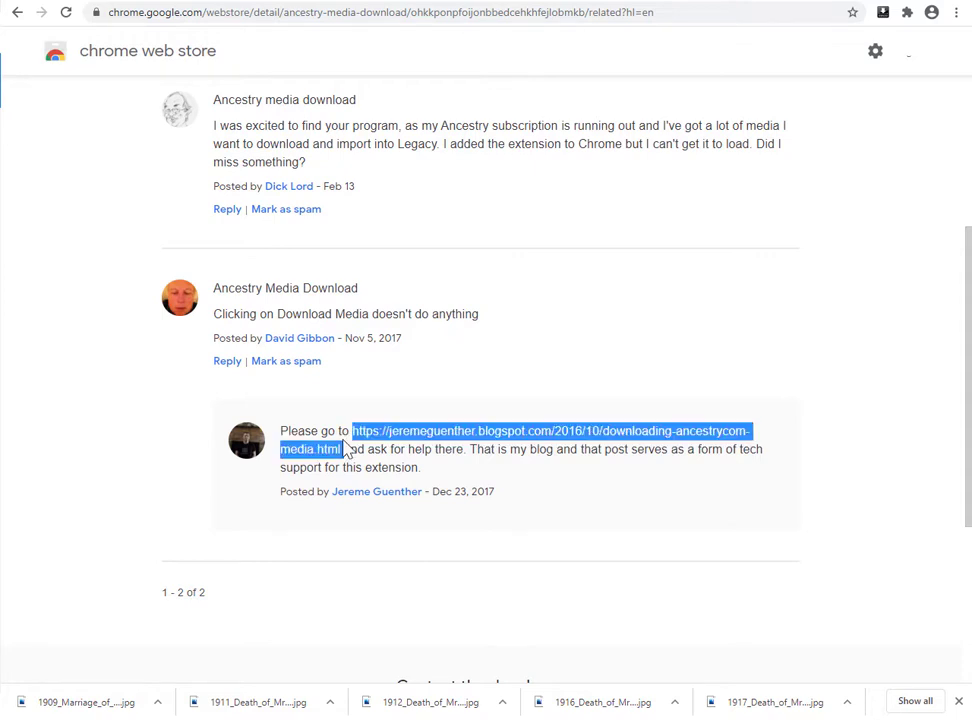
- Open the developer's blog post and highlight the 'giant pile of work' and 'missed something' remarks
{"action": "left_click", "coordinate": [550, 431]}
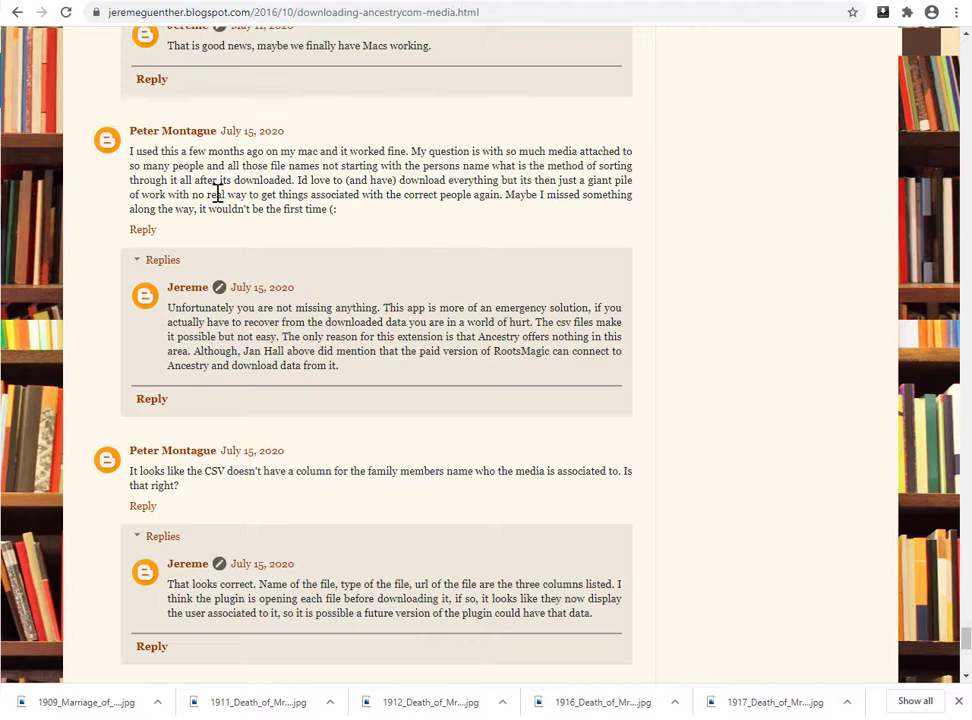
{"action": "mouse_move", "coordinate": [168, 198]}
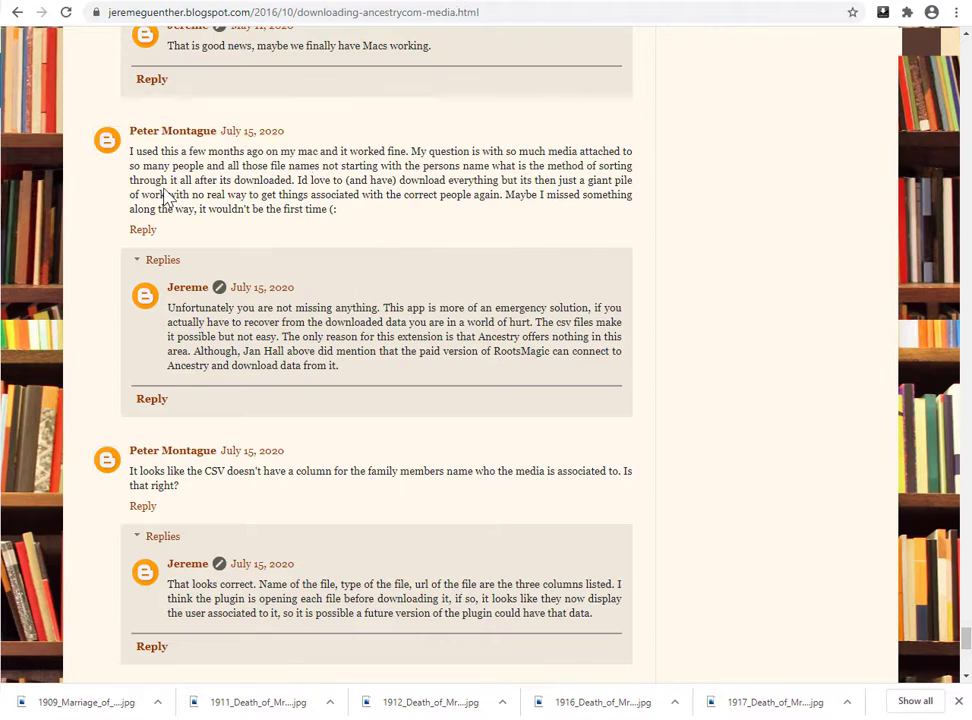
{"action": "mouse_move", "coordinate": [378, 228]}
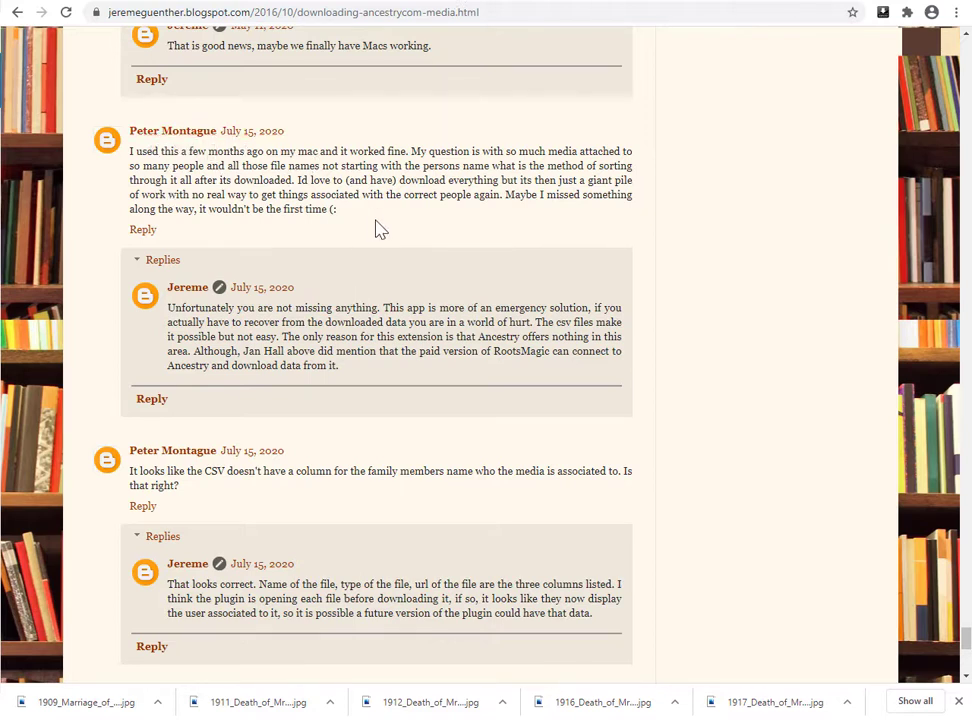
{"action": "left_click_drag", "start_coordinate": [410, 150], "coordinate": [400, 165]}
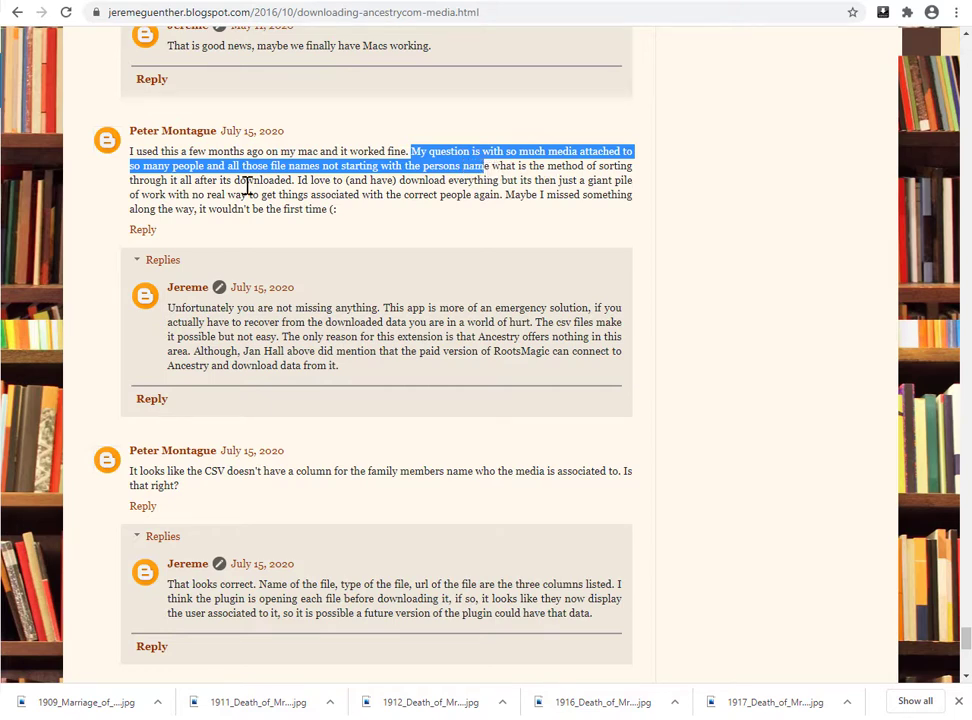
{"action": "mouse_move", "coordinate": [290, 185]}
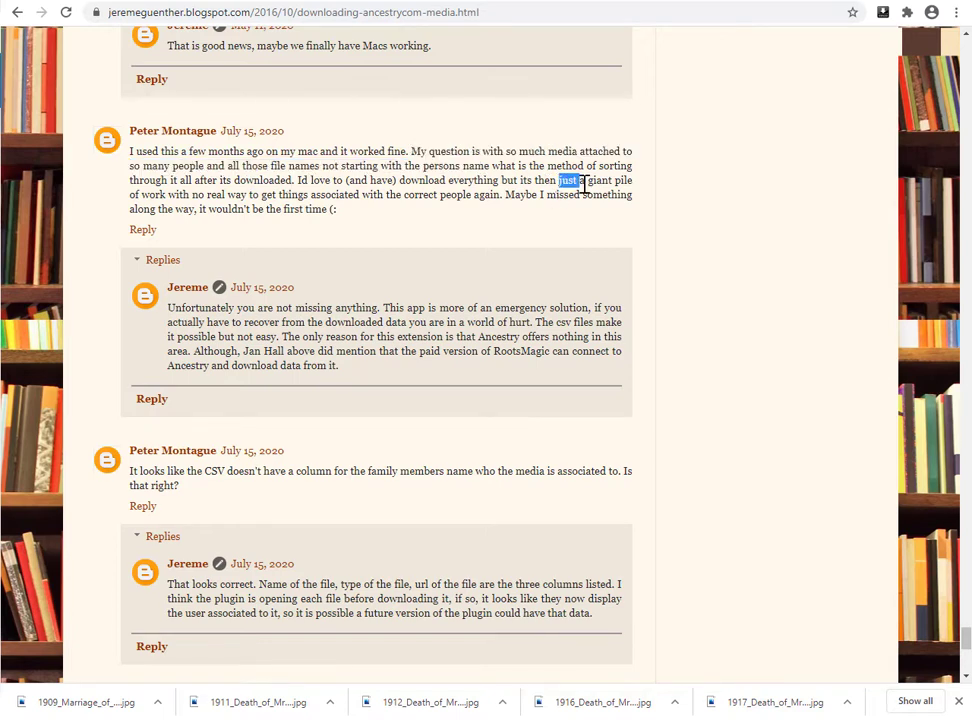
{"action": "left_click_drag", "start_coordinate": [560, 180], "coordinate": [290, 194]}
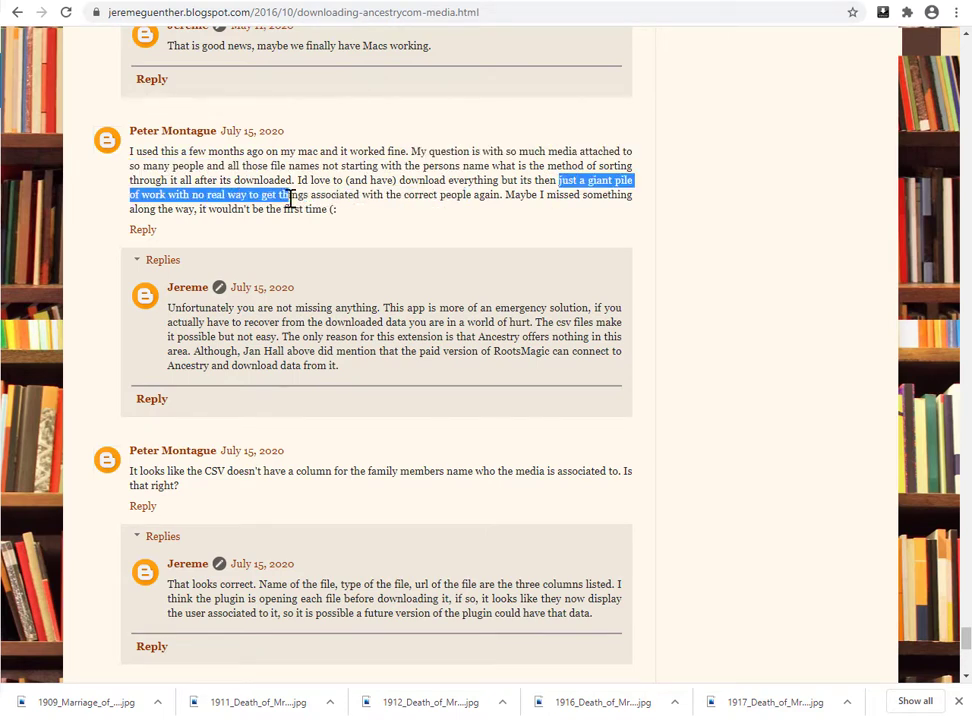
{"action": "left_click_drag", "start_coordinate": [290, 194], "coordinate": [497, 194]}
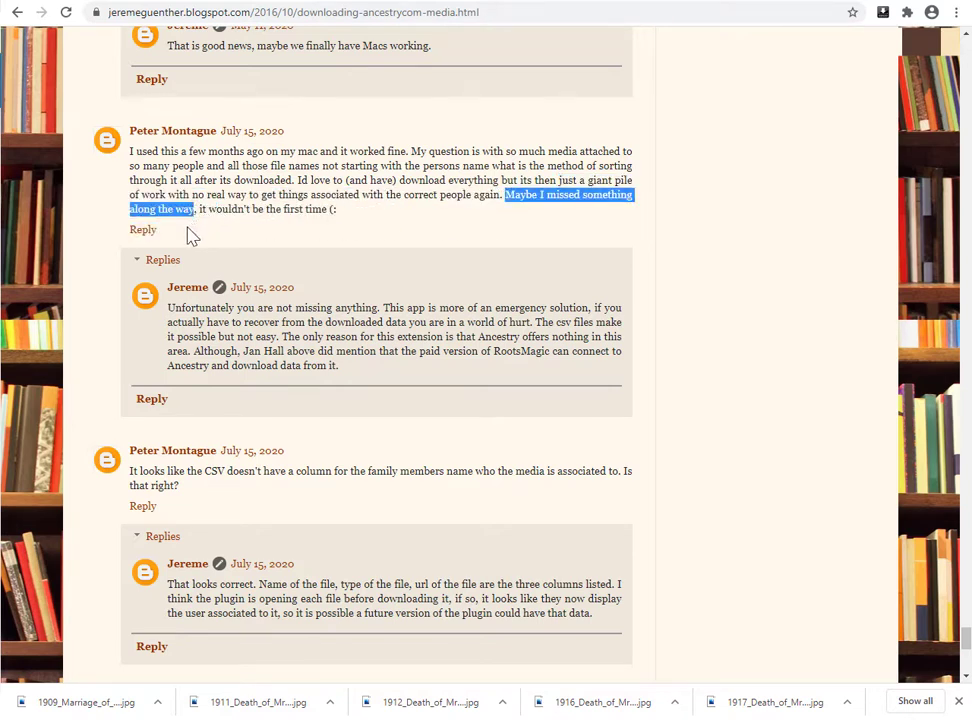
{"action": "mouse_move", "coordinate": [365, 337]}
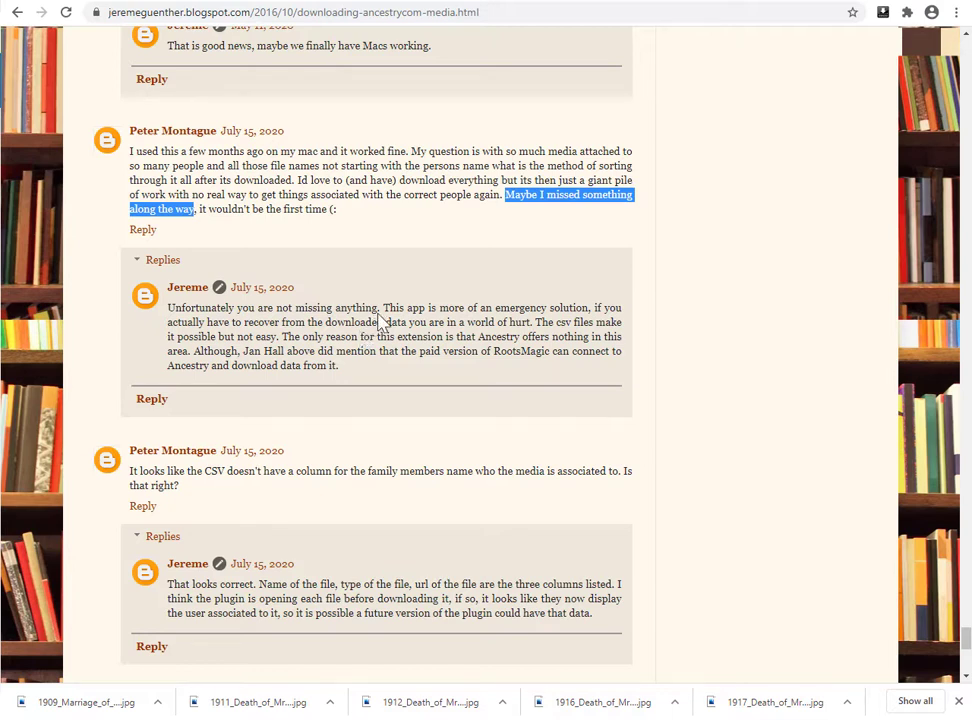
{"action": "mouse_move", "coordinate": [500, 322]}
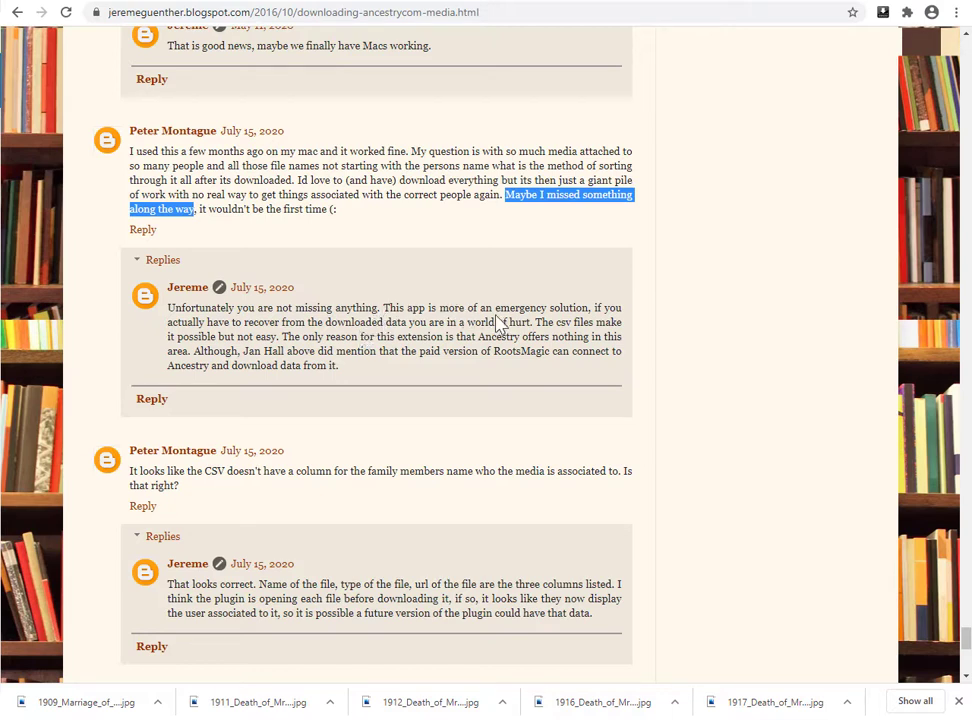
{"action": "mouse_move", "coordinate": [563, 308]}
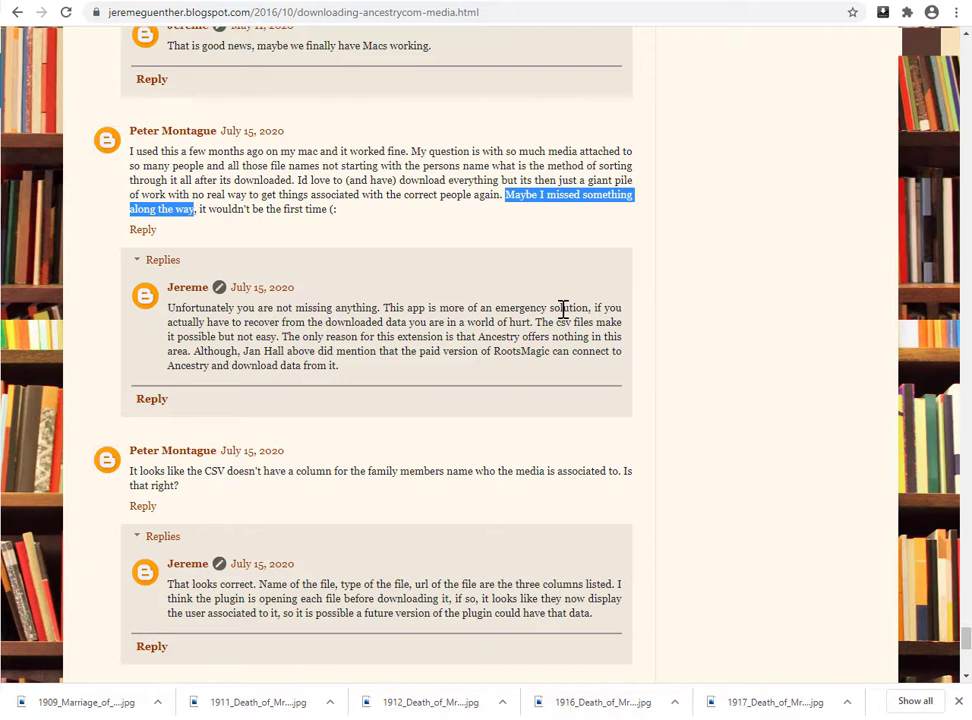
{"action": "mouse_move", "coordinate": [540, 330]}
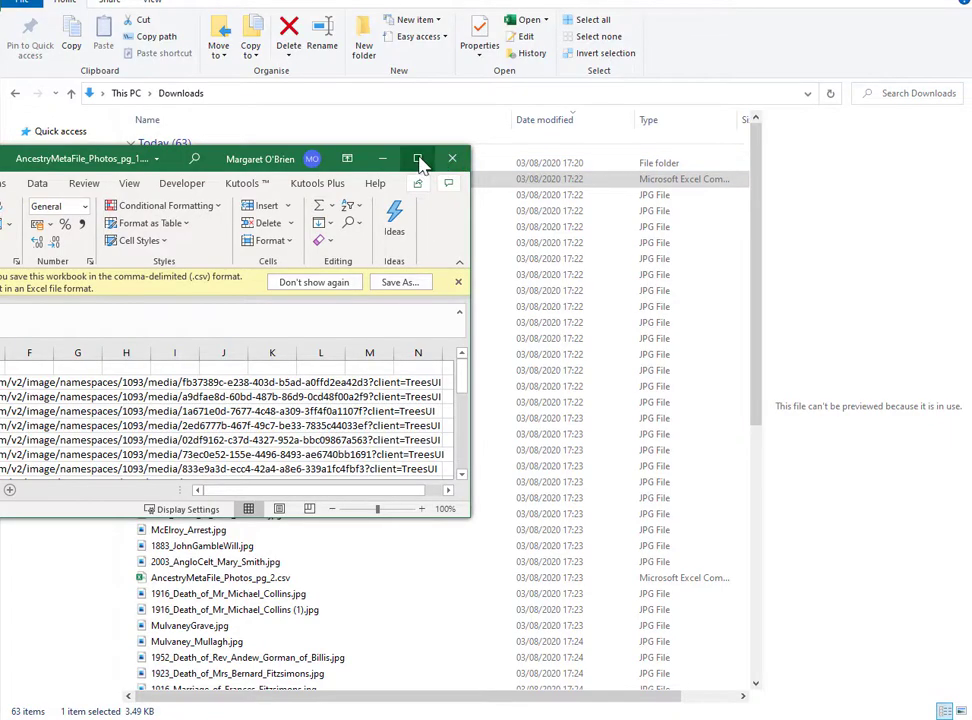
{"action": "left_click", "coordinate": [418, 158]}
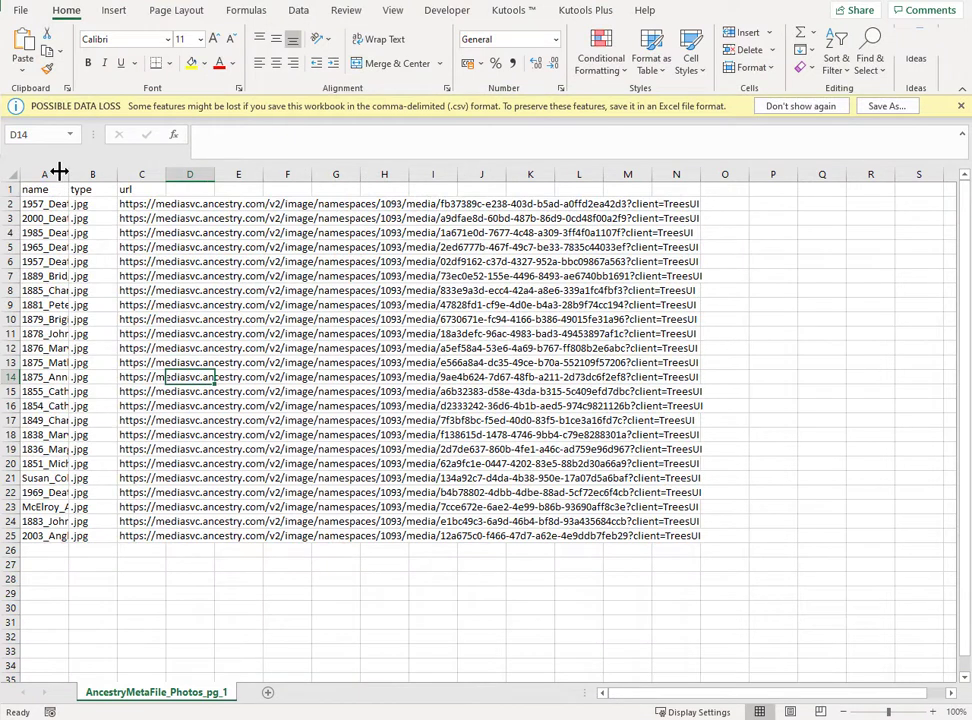
{"action": "left_click_drag", "start_coordinate": [163, 174], "coordinate": [238, 174]}
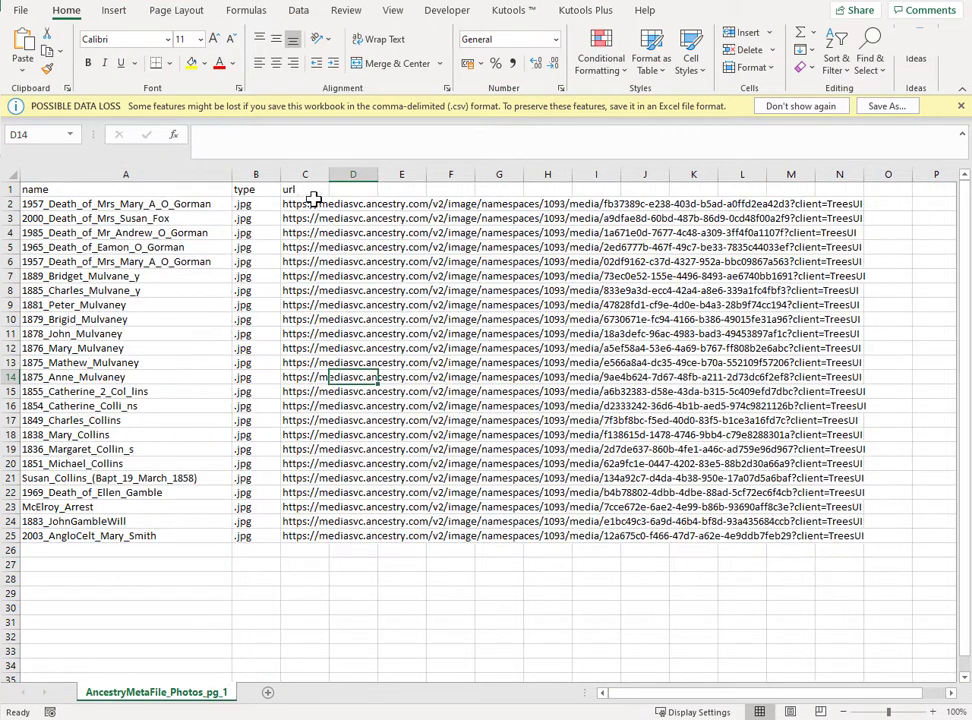
{"action": "left_click", "coordinate": [125, 319]}
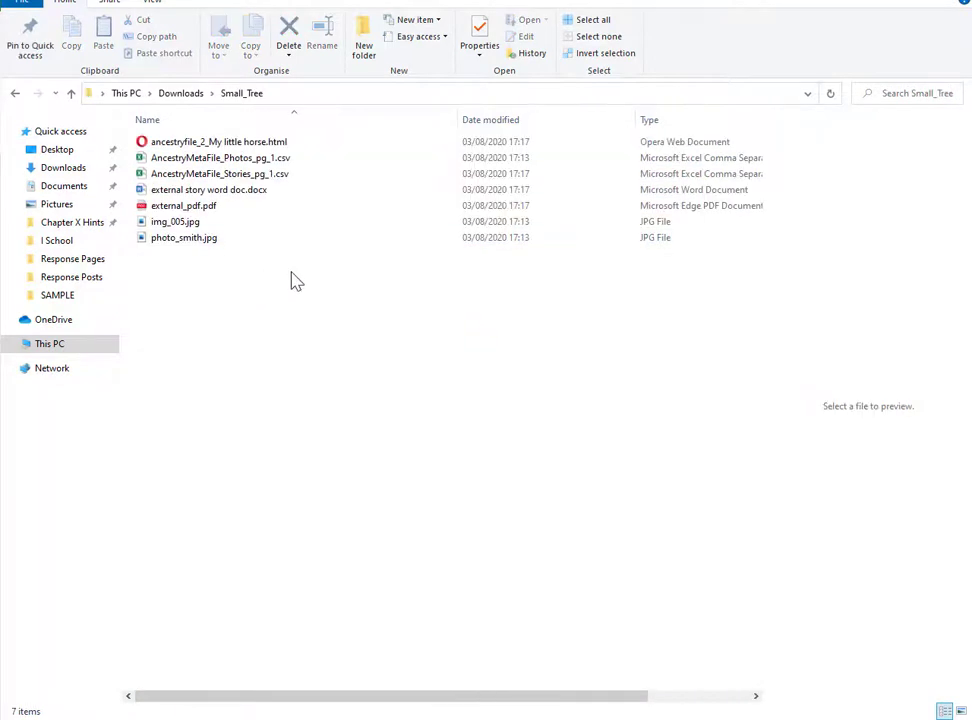
- Open AncestryMetaFile_Stories_pg_1.csv and select the Word story's download link
{"action": "double_click", "coordinate": [219, 173]}
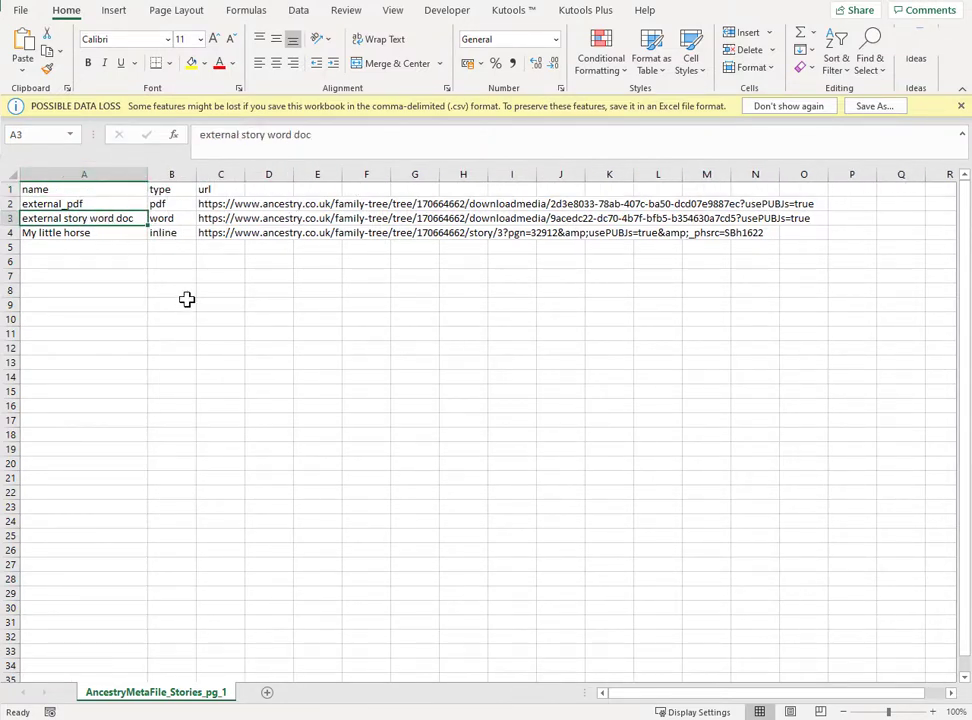
{"action": "left_click", "coordinate": [317, 218]}
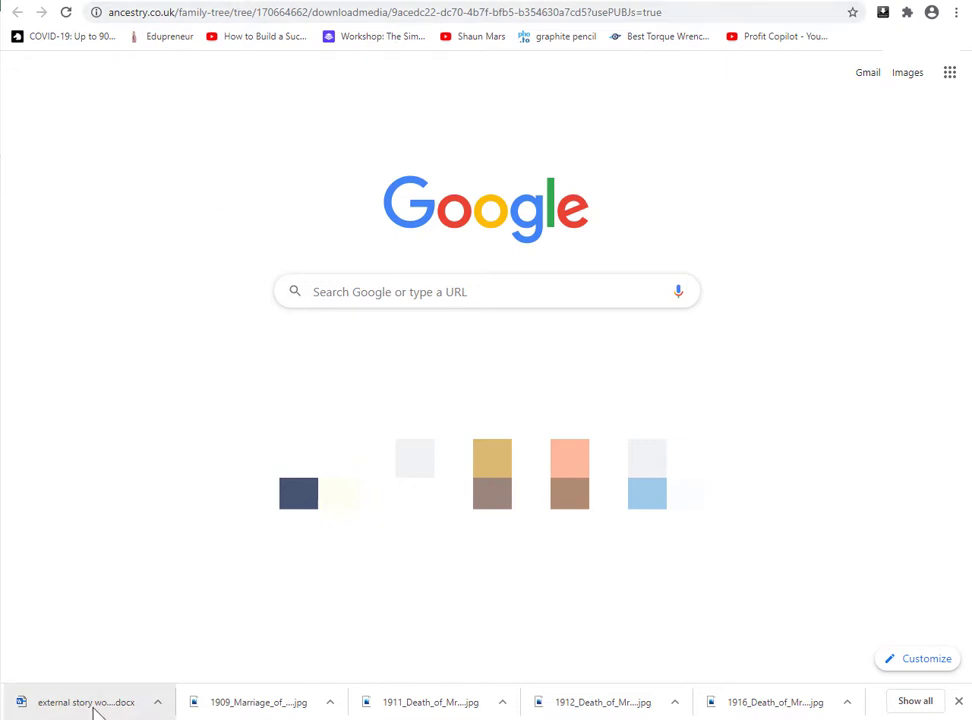
- Open the downloaded story .docx, then select the 'My little horse' link in the sheet
{"action": "left_click", "coordinate": [85, 701]}
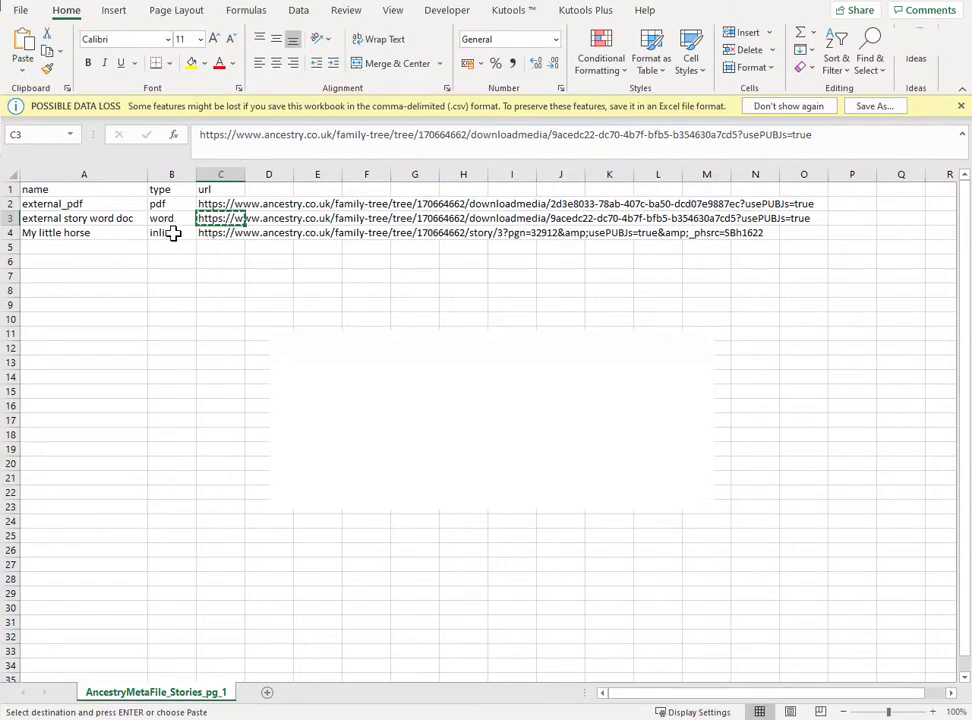
{"action": "left_click", "coordinate": [171, 232]}
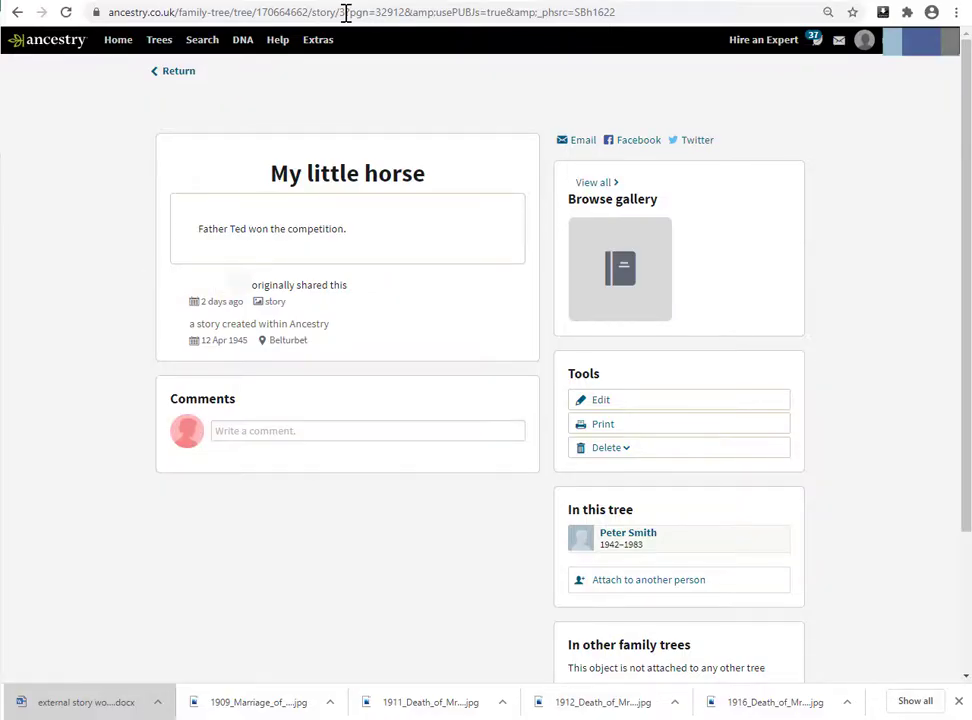
- Select the story sentence 'Father Ted won the competition' on the horse story page
{"action": "double_click", "coordinate": [325, 228]}
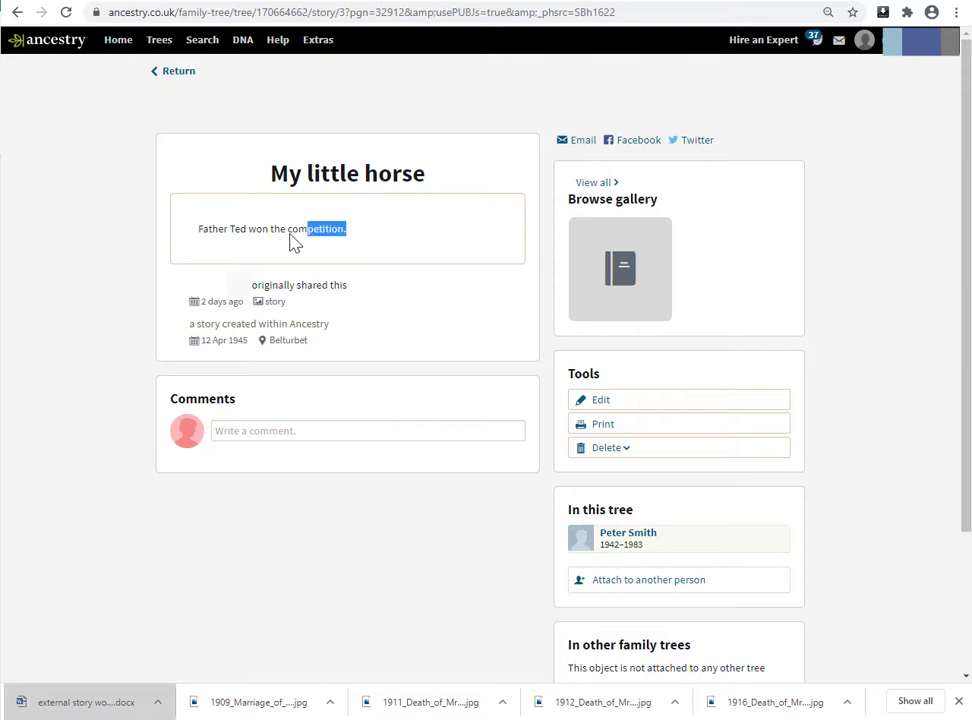
{"action": "triple_click", "coordinate": [270, 228]}
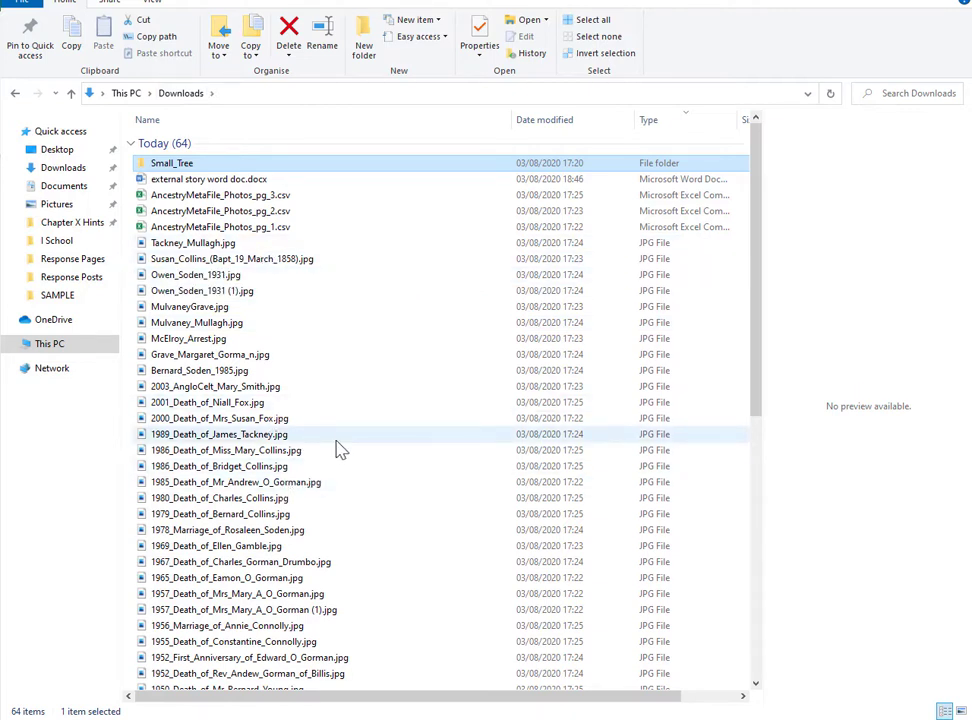
{"action": "mouse_move", "coordinate": [344, 442]}
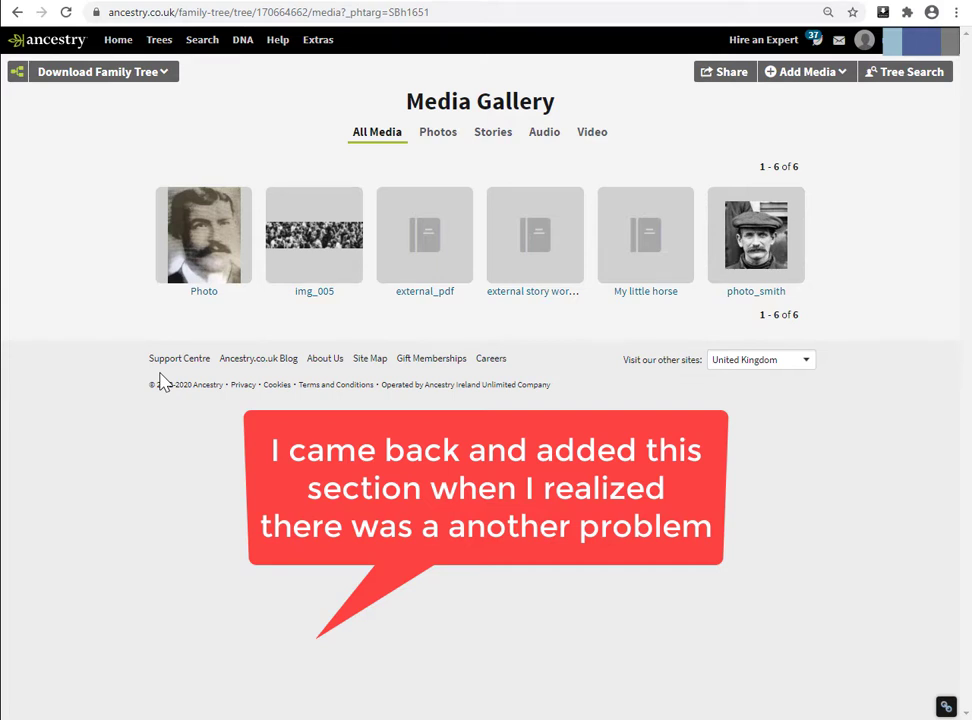
{"action": "mouse_move", "coordinate": [85, 145]}
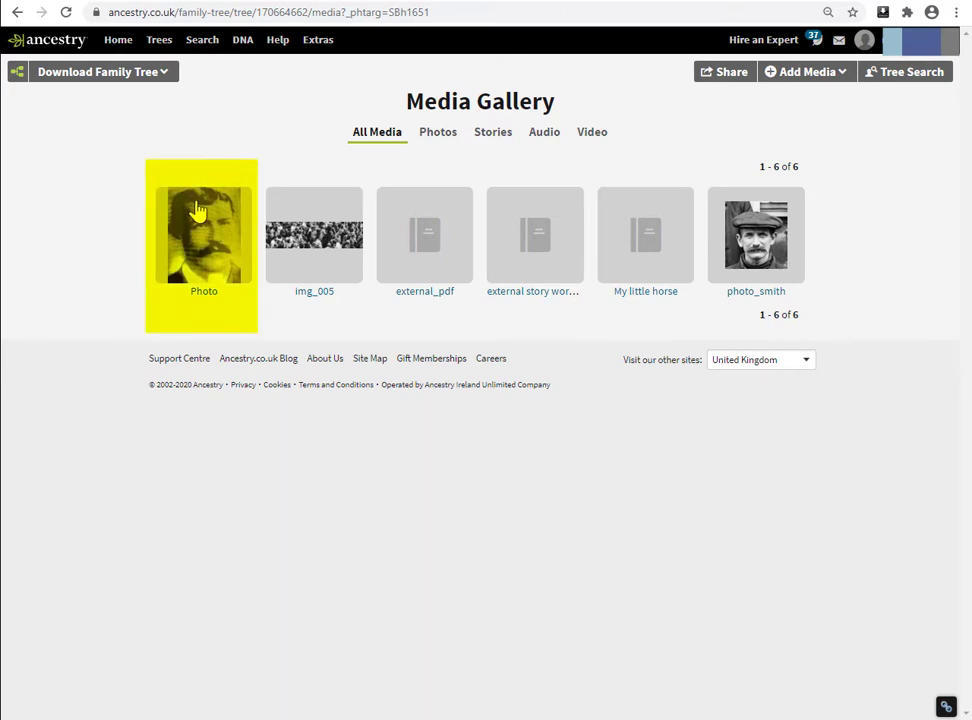
{"action": "mouse_move", "coordinate": [143, 250]}
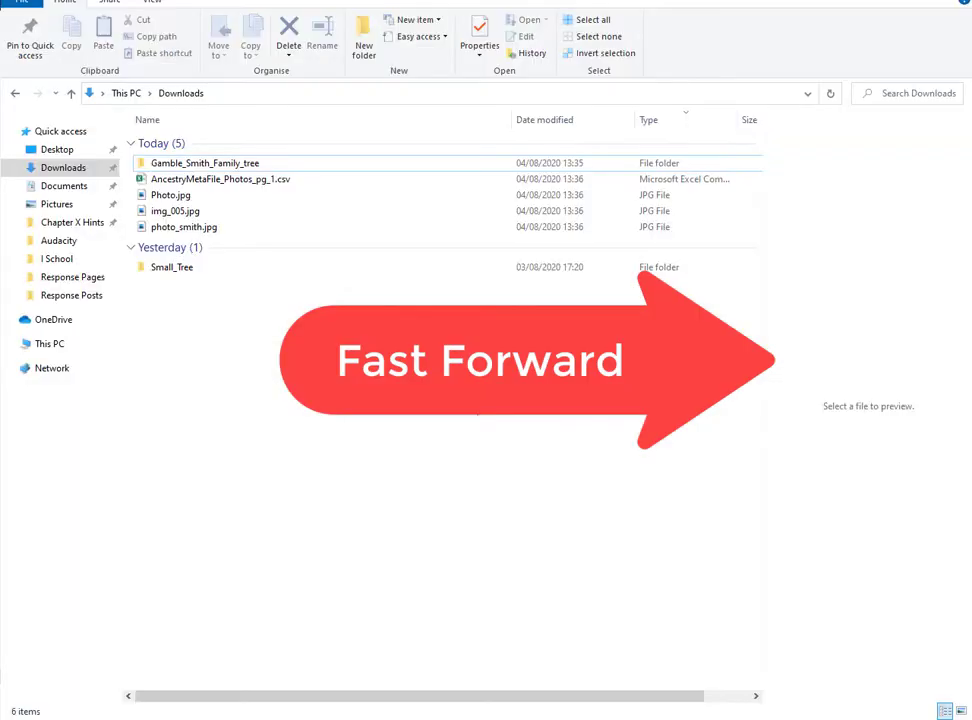
- Preview img_005.jpg and the 3000 × 4000 Photo.jpg portrait to check their dimensions
{"action": "left_click", "coordinate": [175, 211]}
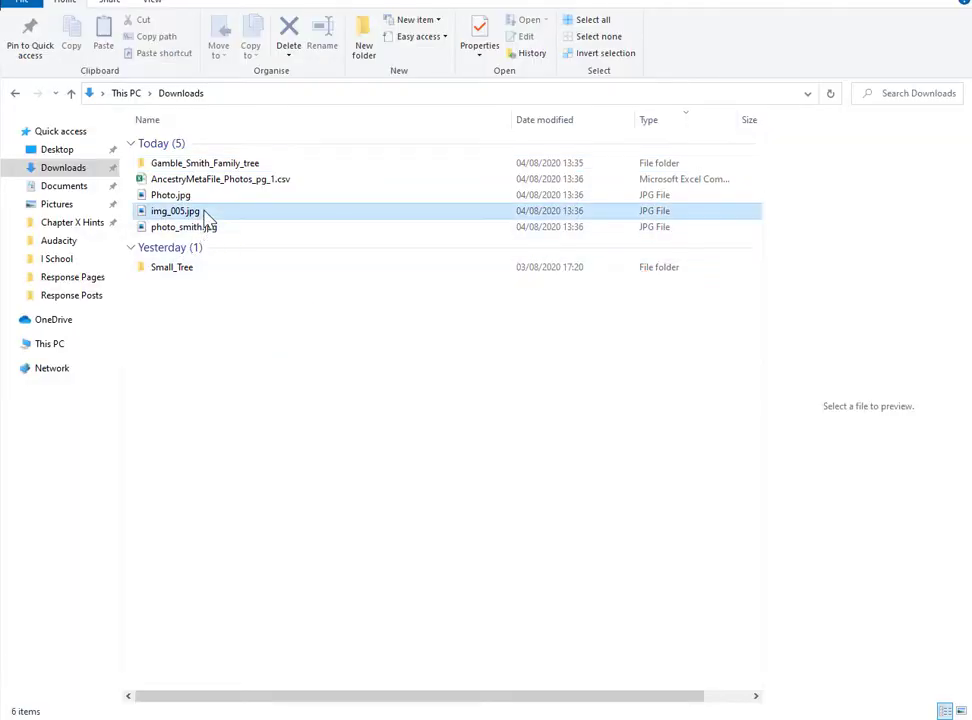
{"action": "left_click", "coordinate": [174, 211]}
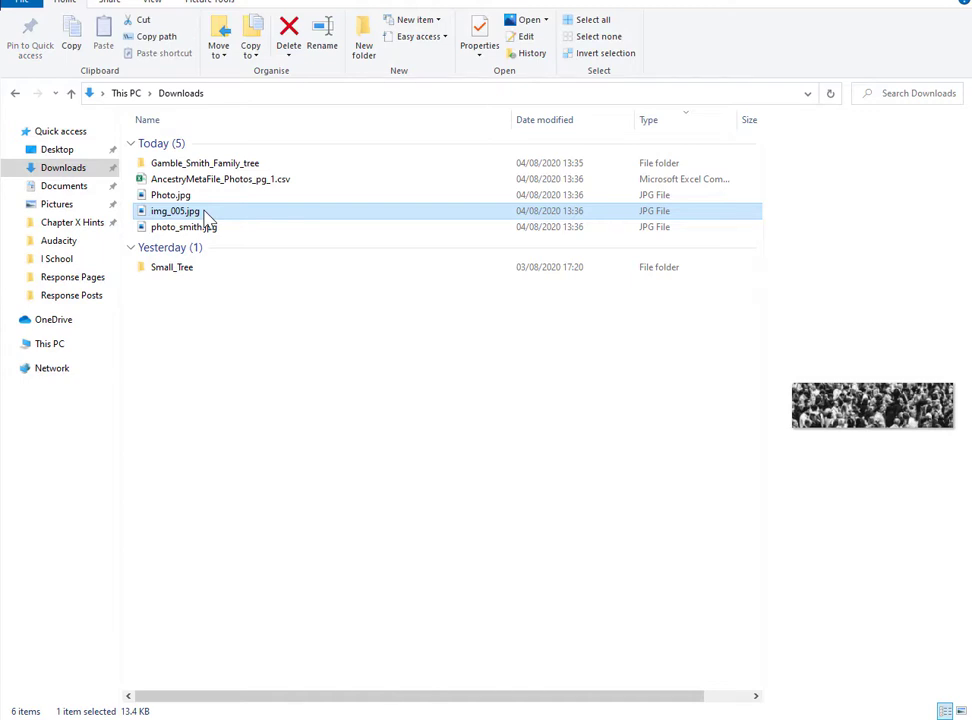
{"action": "left_click", "coordinate": [170, 195]}
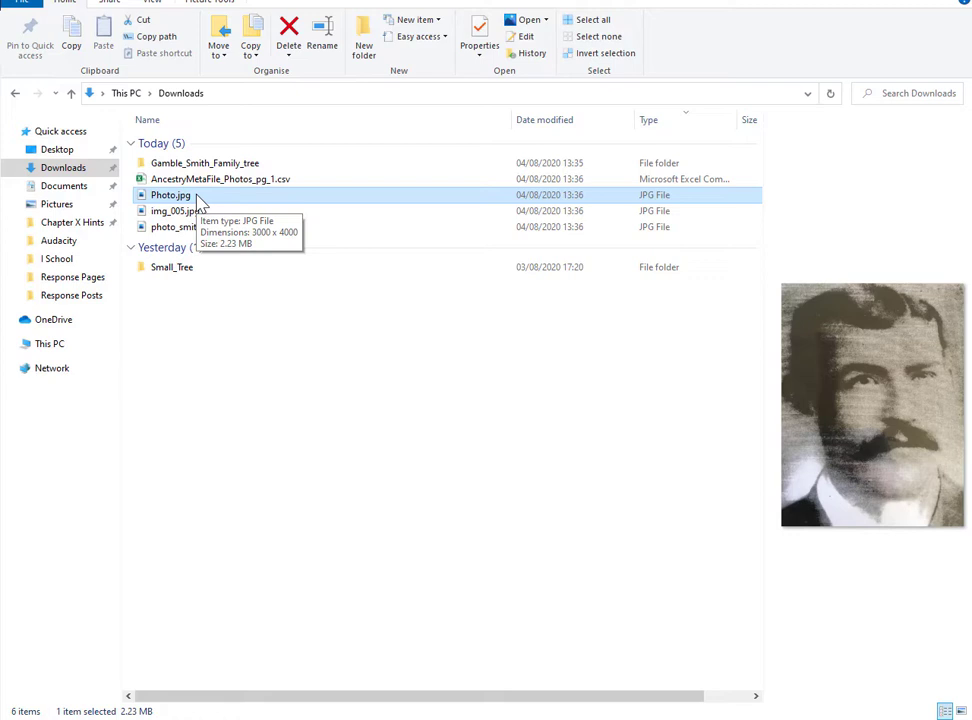
{"action": "mouse_move", "coordinate": [407, 208]}
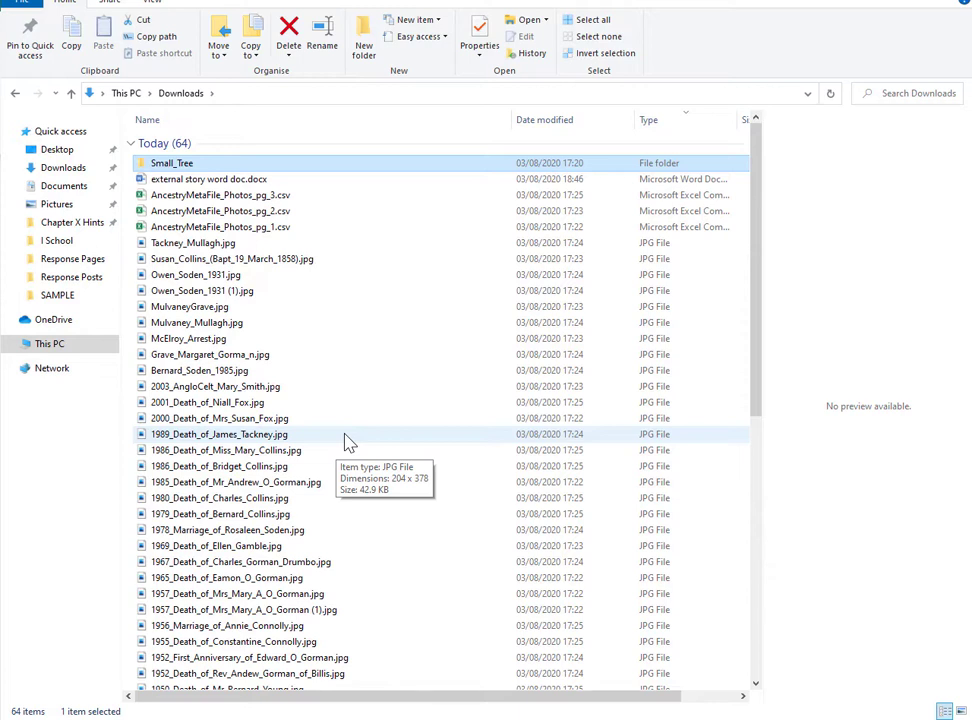
{"action": "mouse_move", "coordinate": [346, 441]}
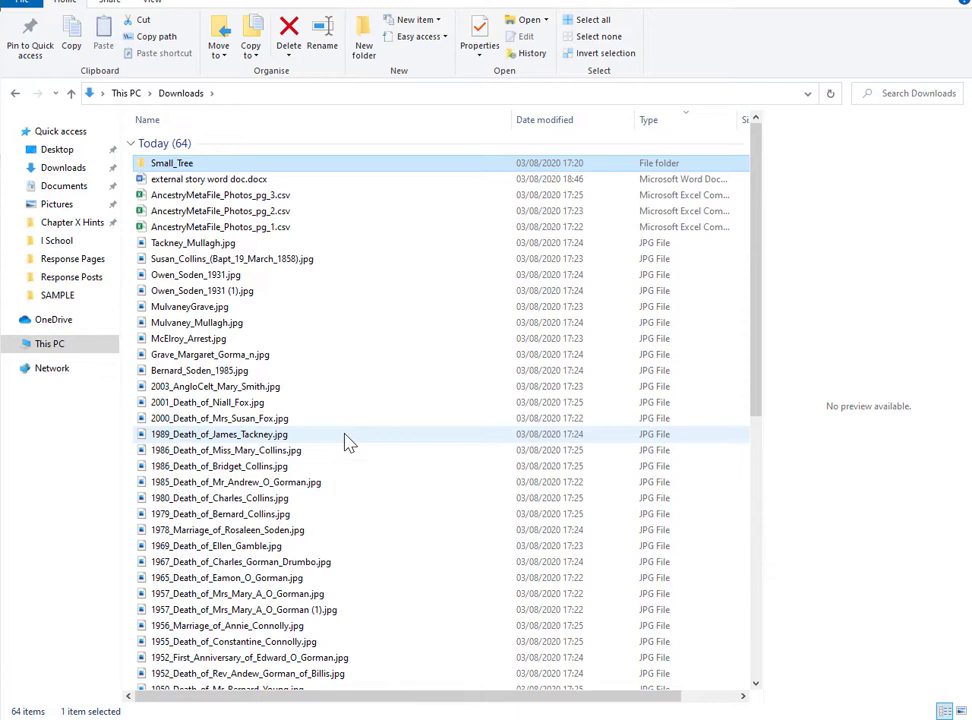